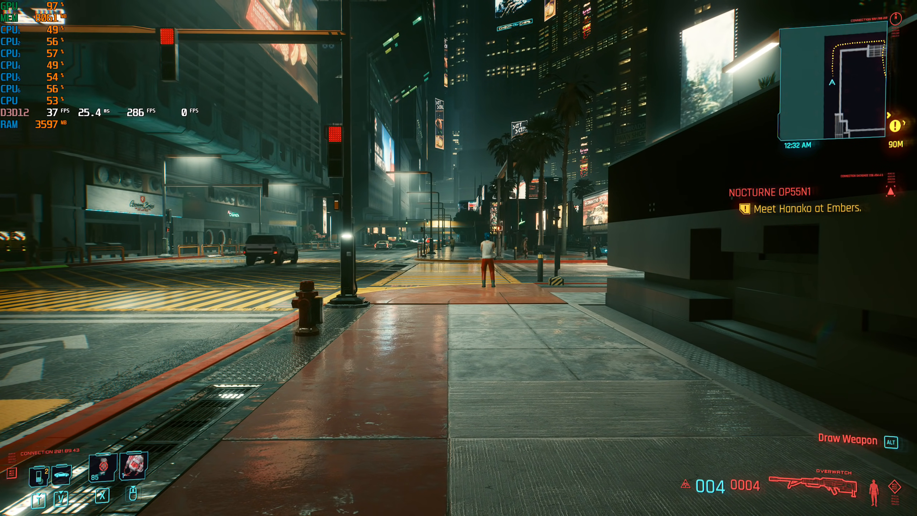
- Open the game's Graphics settings and scroll down through the options
key("Escape")
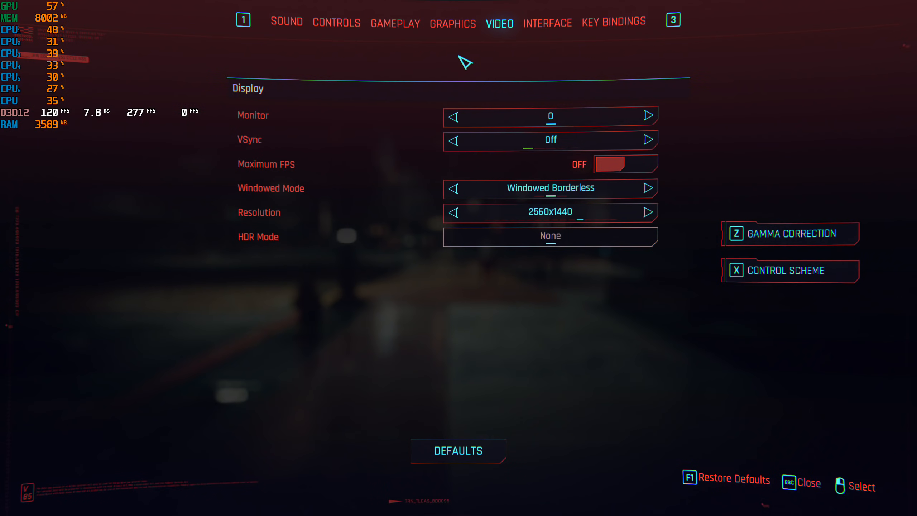
mouse_move(505, 25)
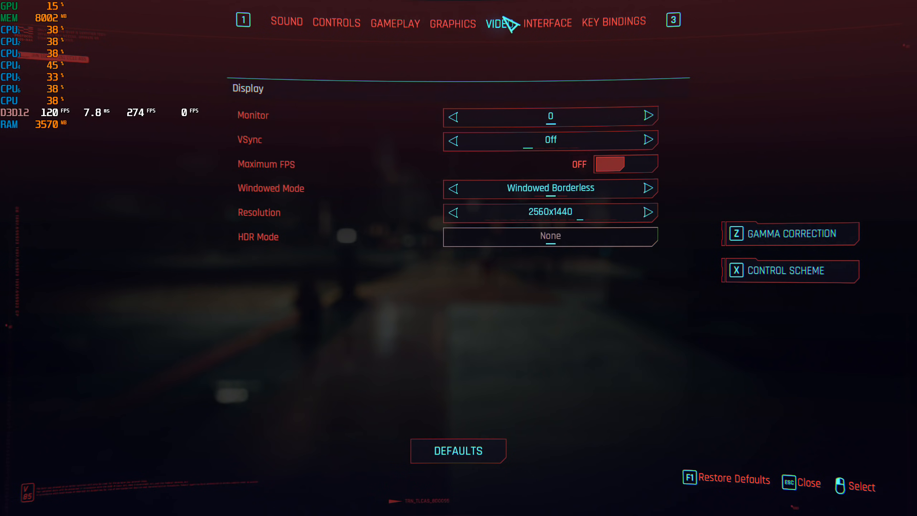
mouse_move(464, 29)
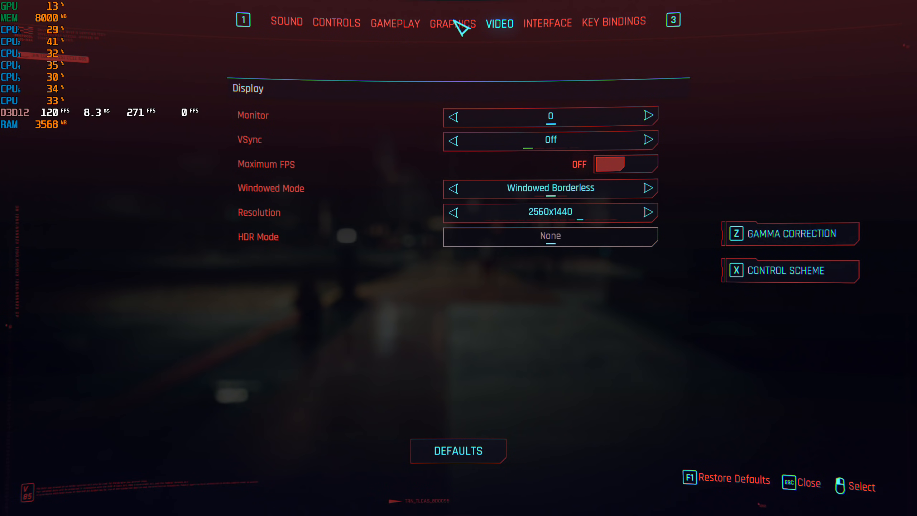
left_click(452, 22)
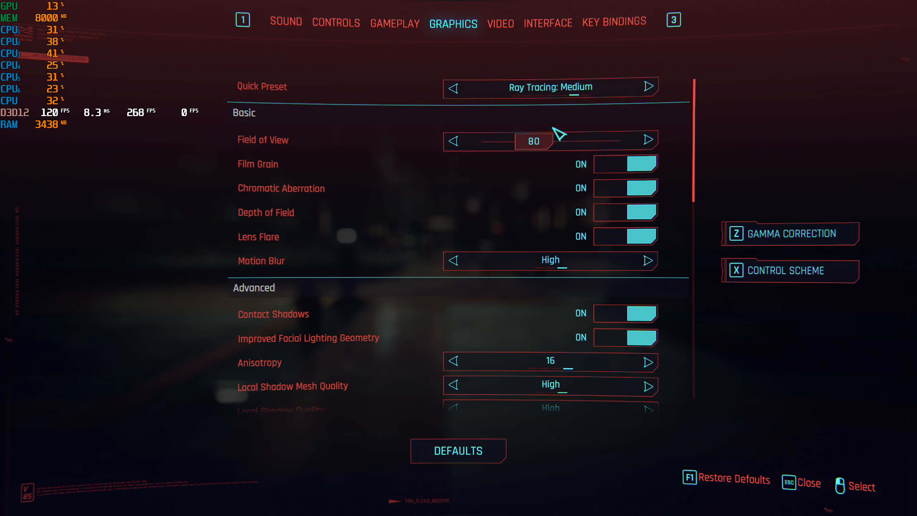
scroll("down", 3)
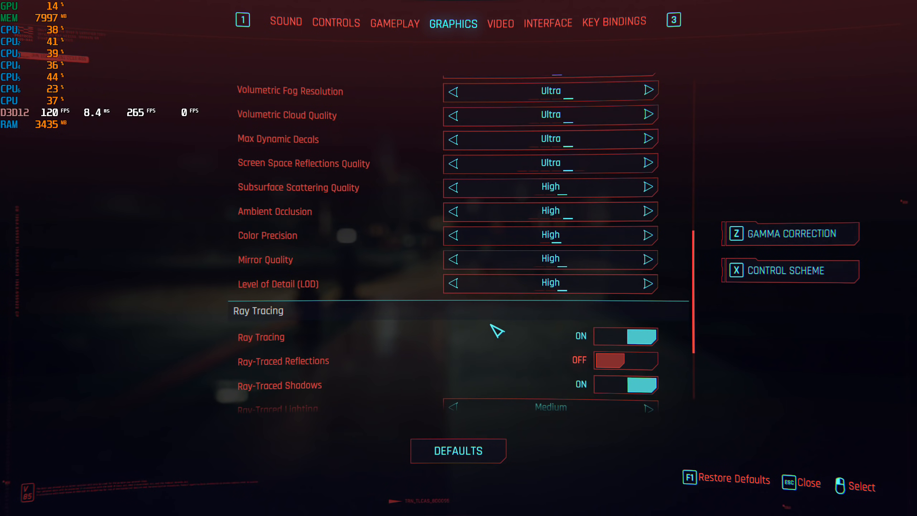
scroll("down", 3)
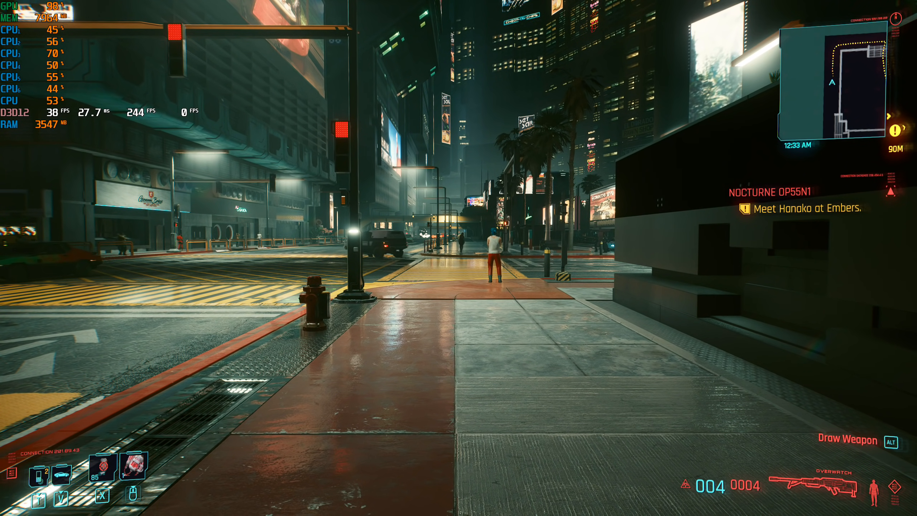
- Reopen settings from the pause menu and scroll to Ray Tracing and Resolution Scaling
key("Escape")
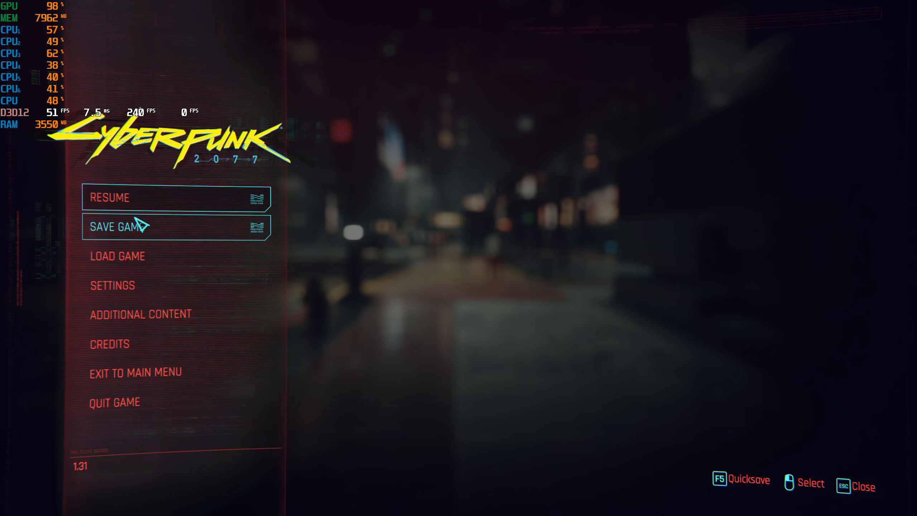
left_click(112, 286)
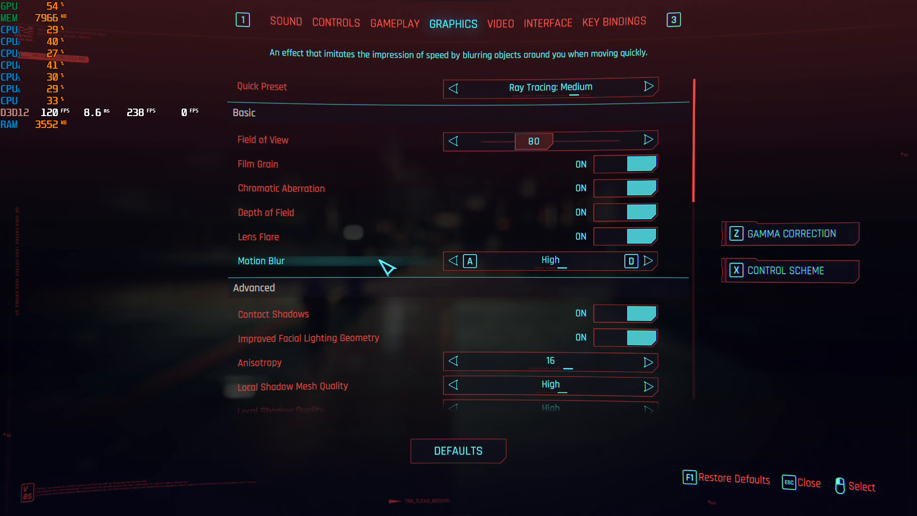
scroll("down", 3)
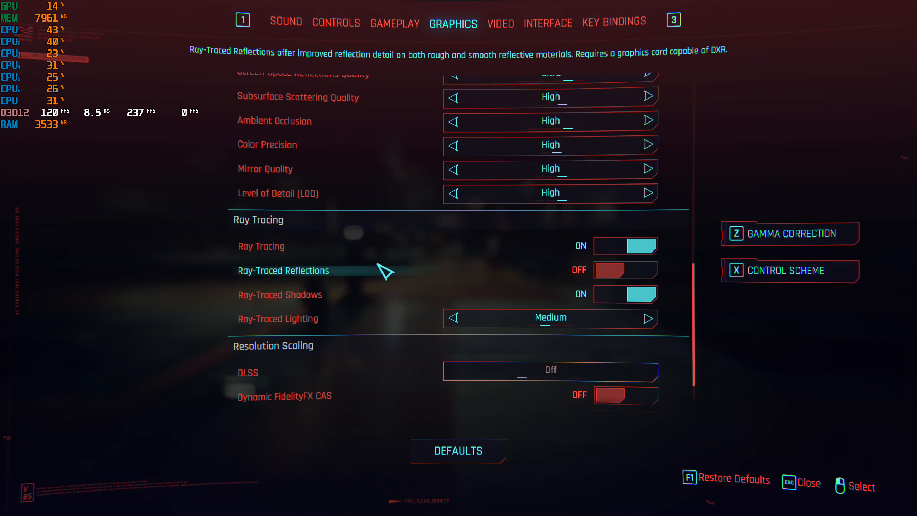
scroll("down", 3)
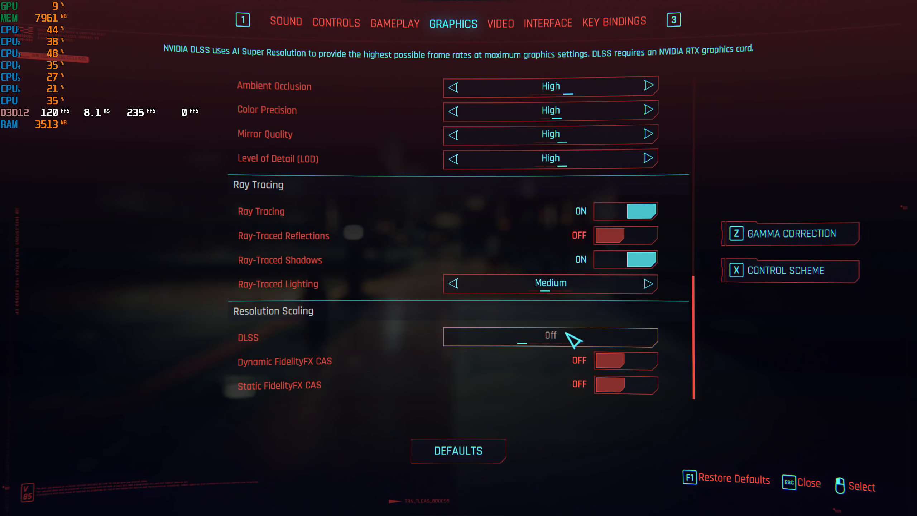
mouse_move(566, 343)
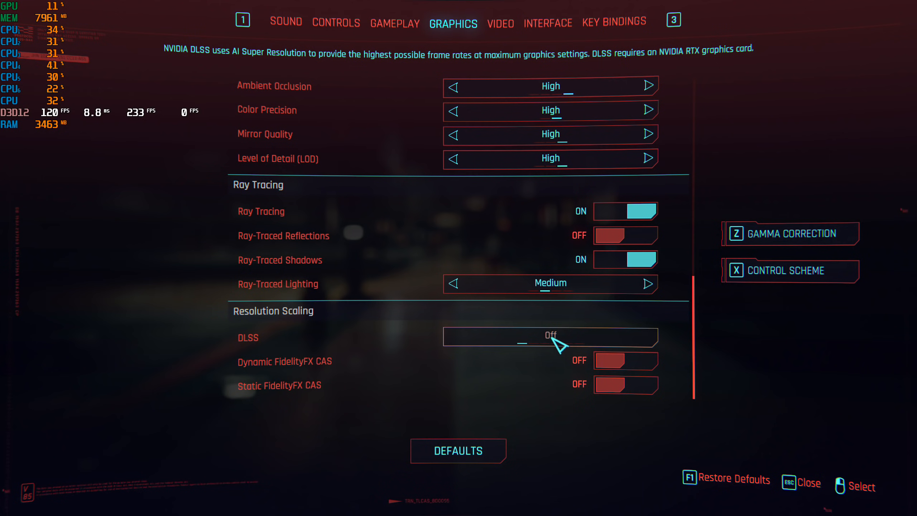
mouse_move(532, 339)
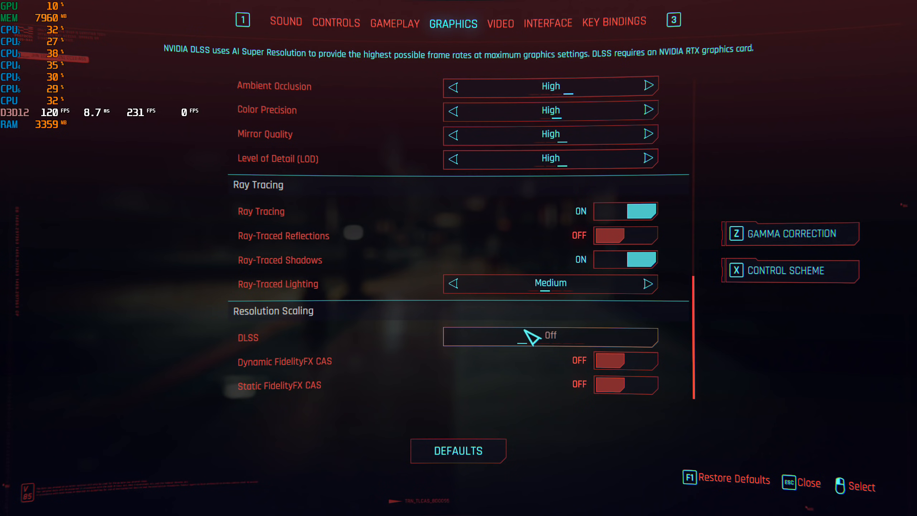
mouse_move(304, 316)
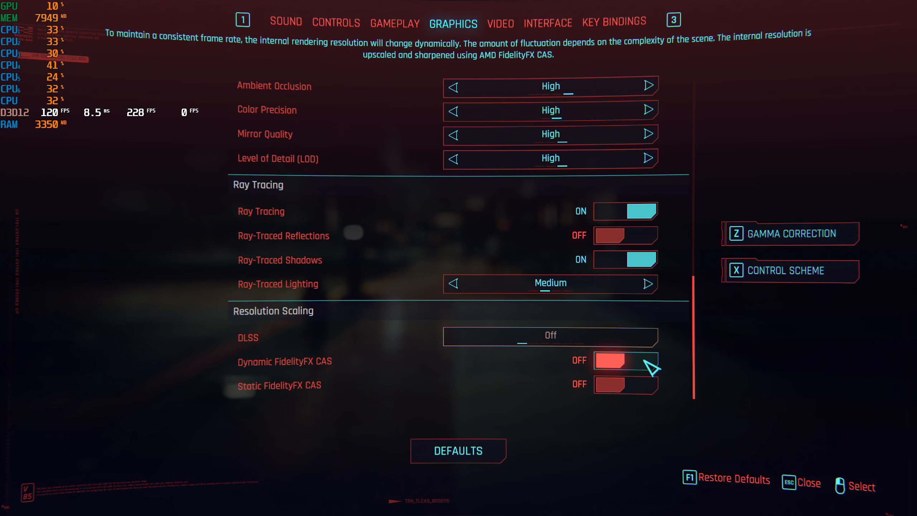
mouse_move(450, 26)
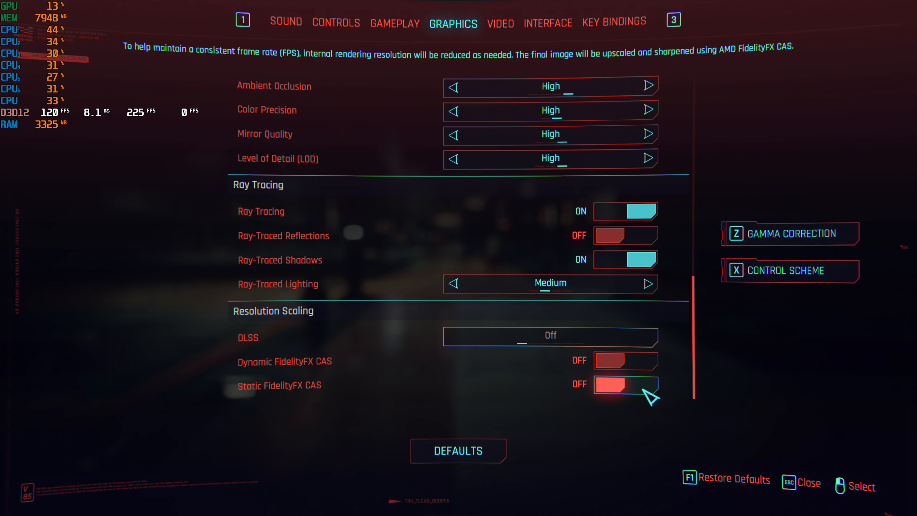
mouse_move(648, 395)
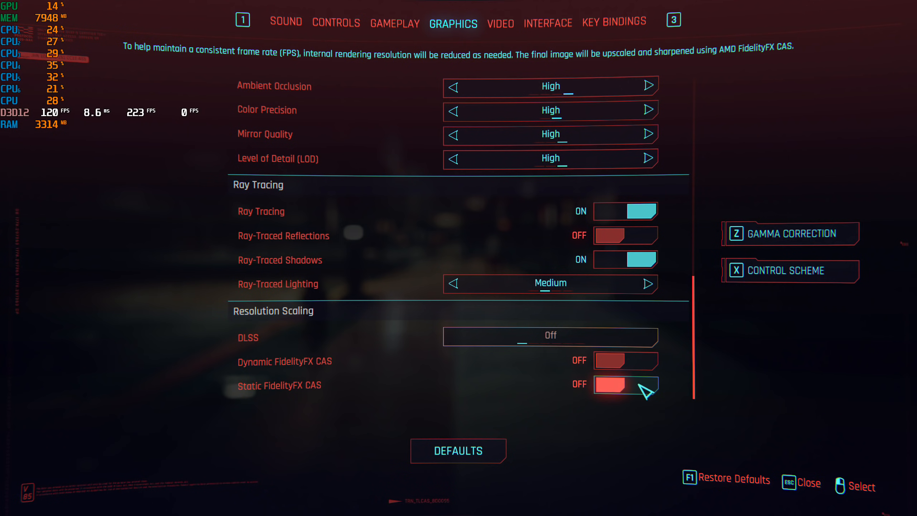
mouse_move(626, 384)
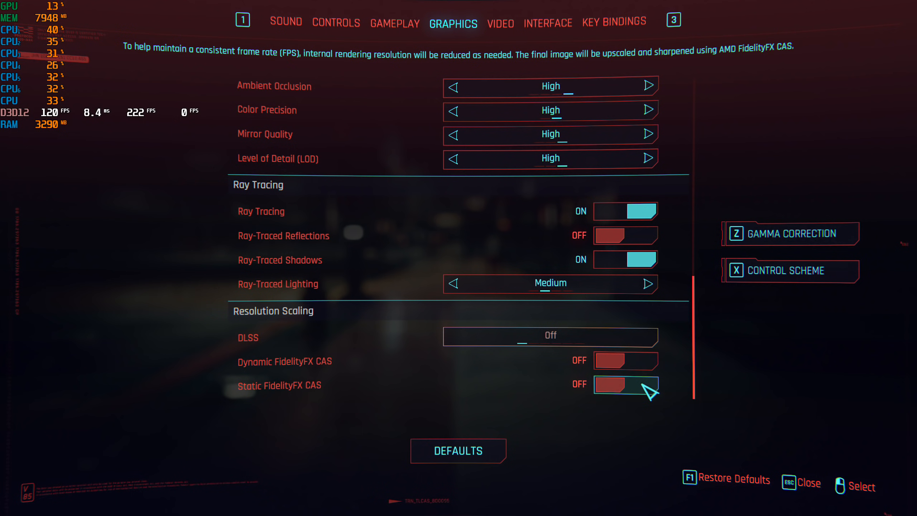
mouse_move(298, 371)
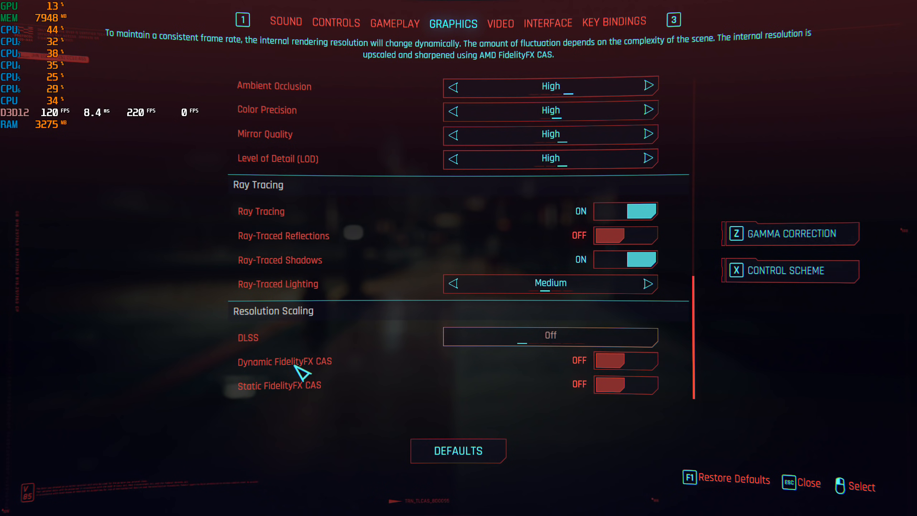
mouse_move(251, 356)
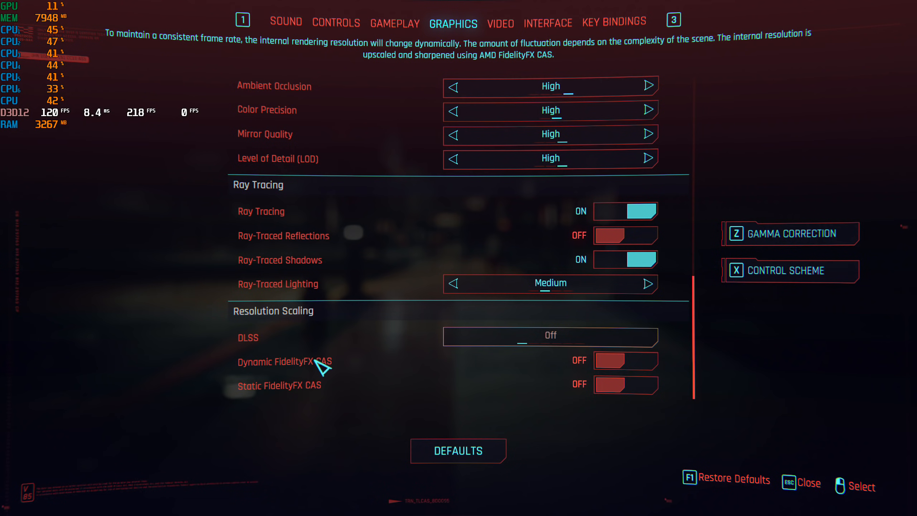
mouse_move(351, 362)
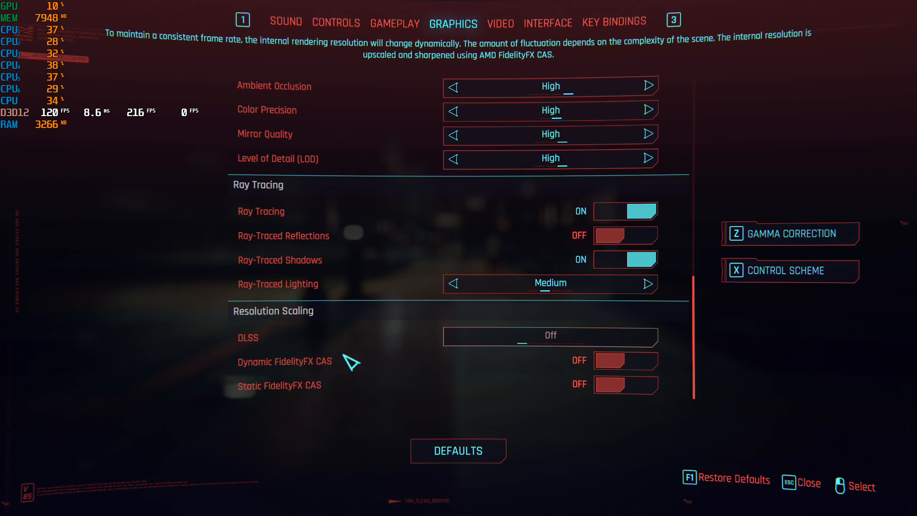
mouse_move(333, 374)
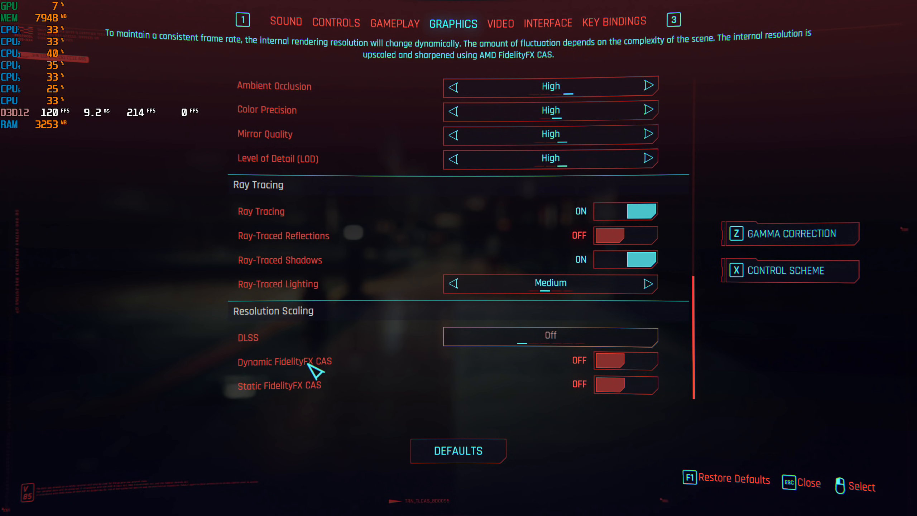
mouse_move(651, 373)
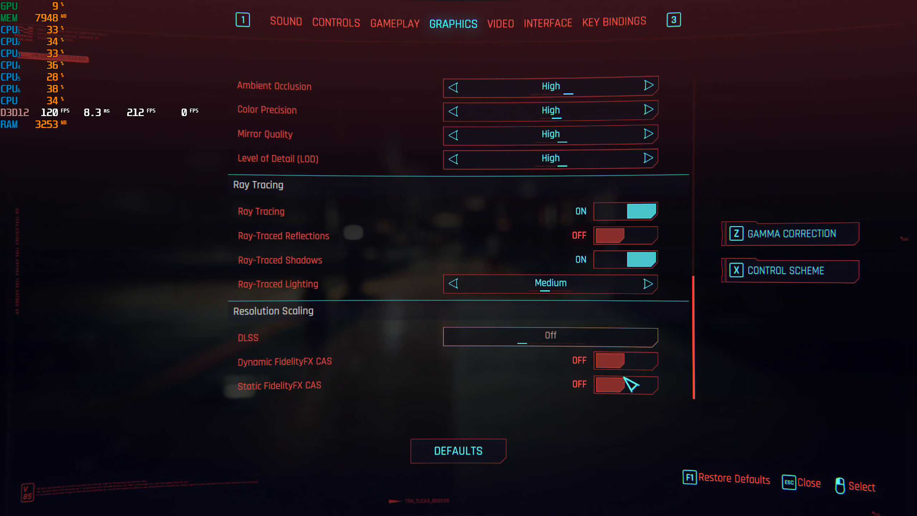
mouse_move(494, 252)
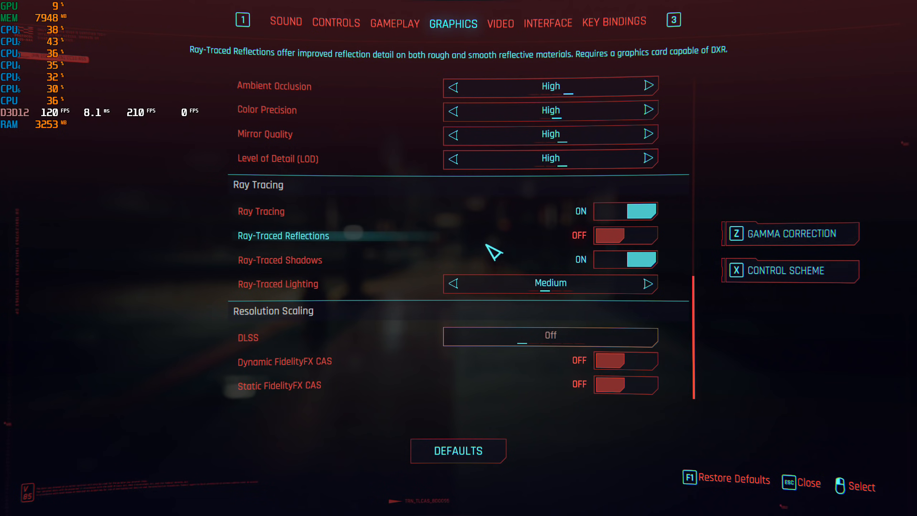
- Step the Video resolution down to 1920x1080 and apply it
left_click(499, 23)
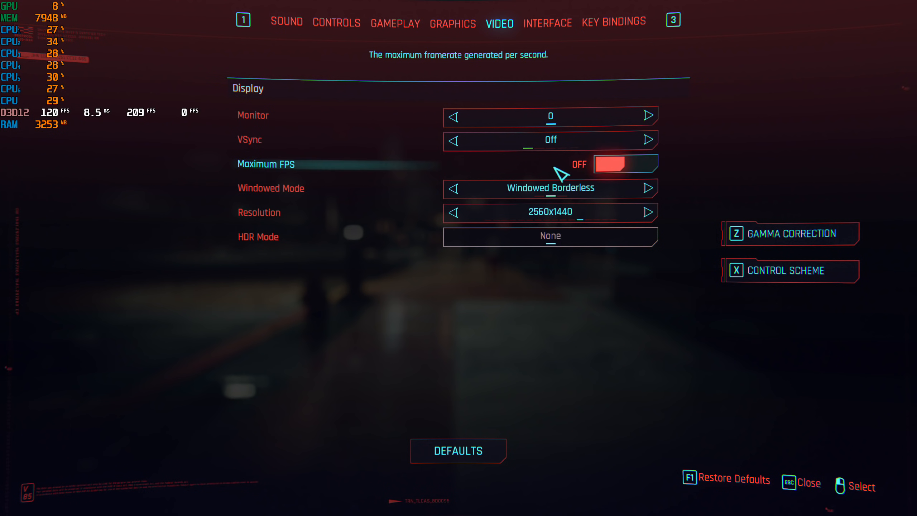
left_click(454, 213)
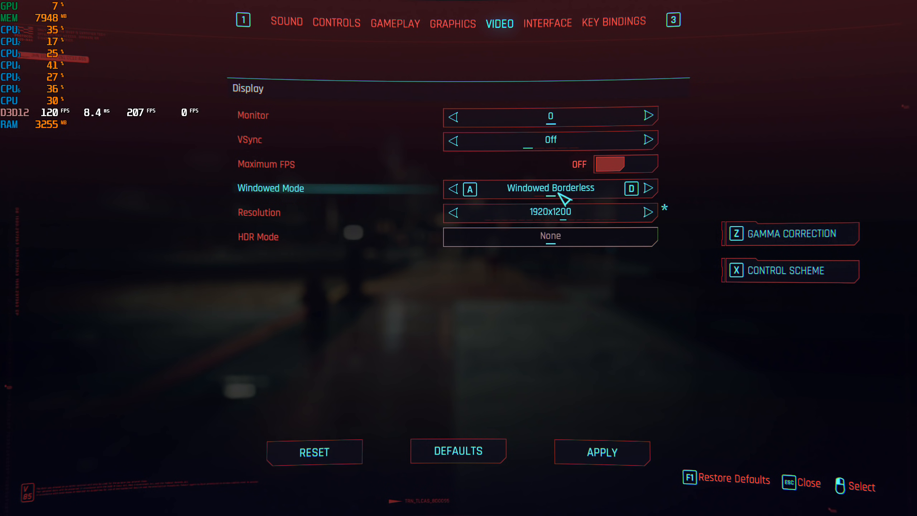
left_click(453, 213)
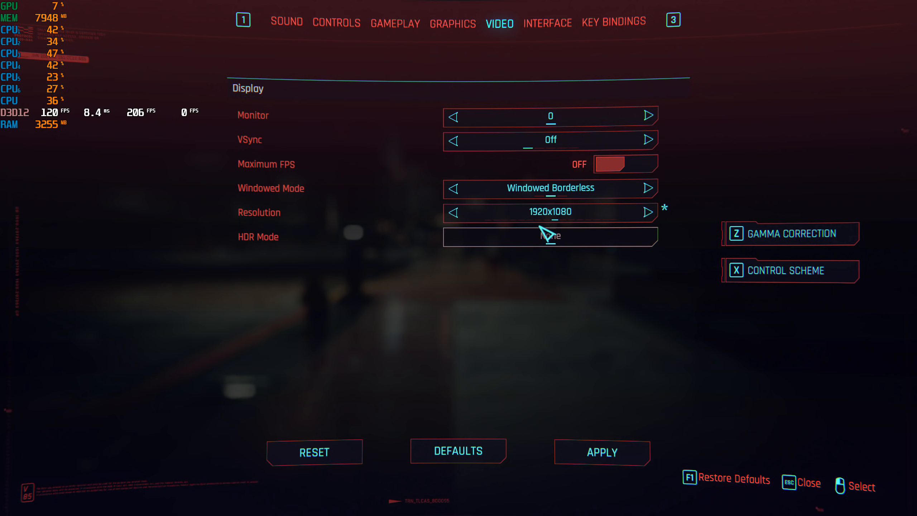
left_click(550, 212)
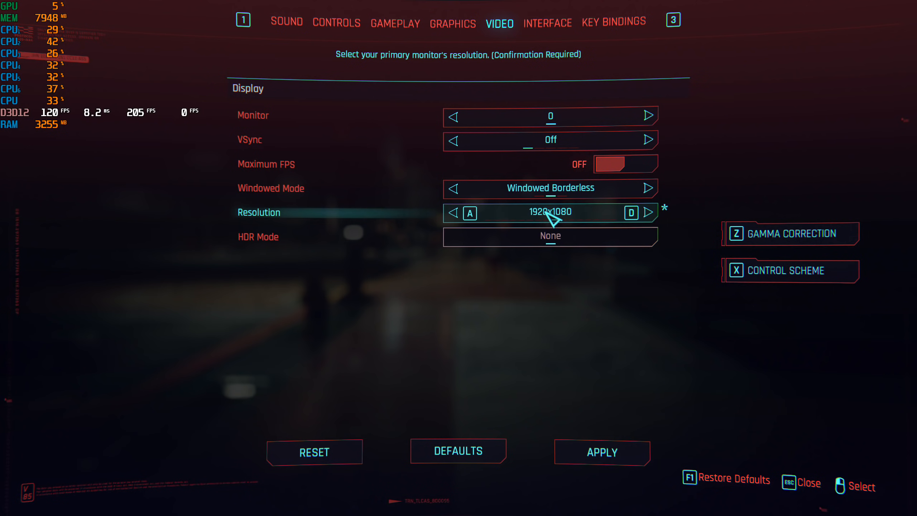
mouse_move(590, 228)
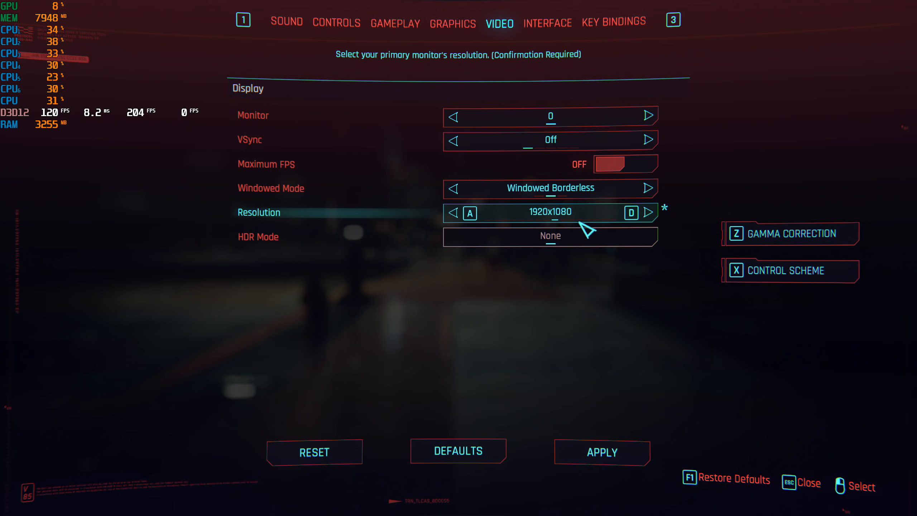
mouse_move(587, 322)
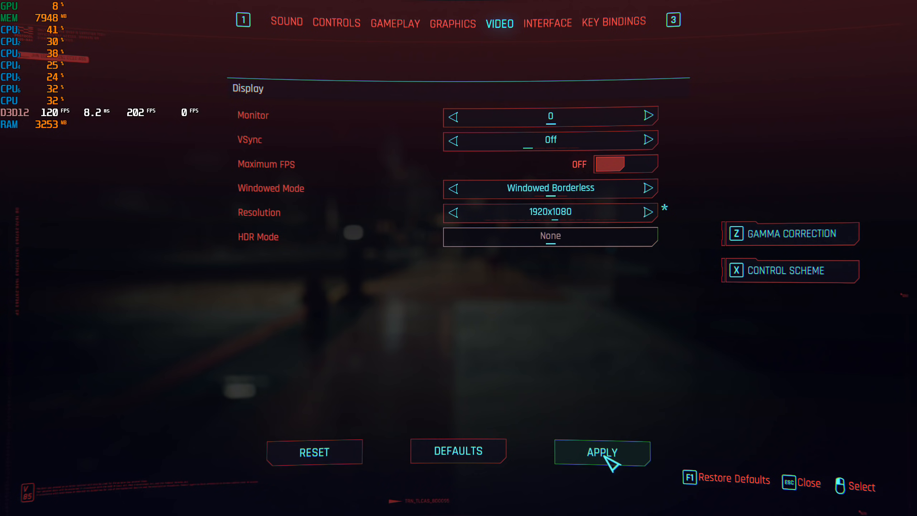
left_click(601, 451)
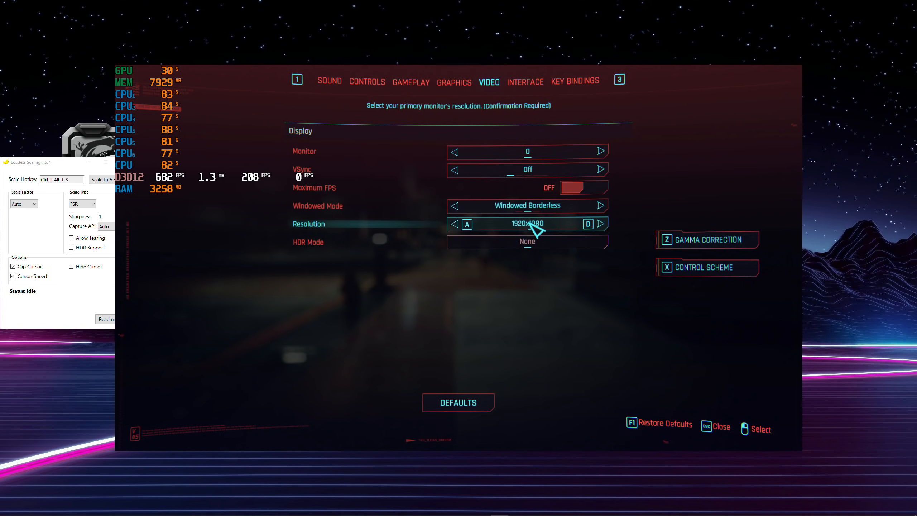
mouse_move(535, 230)
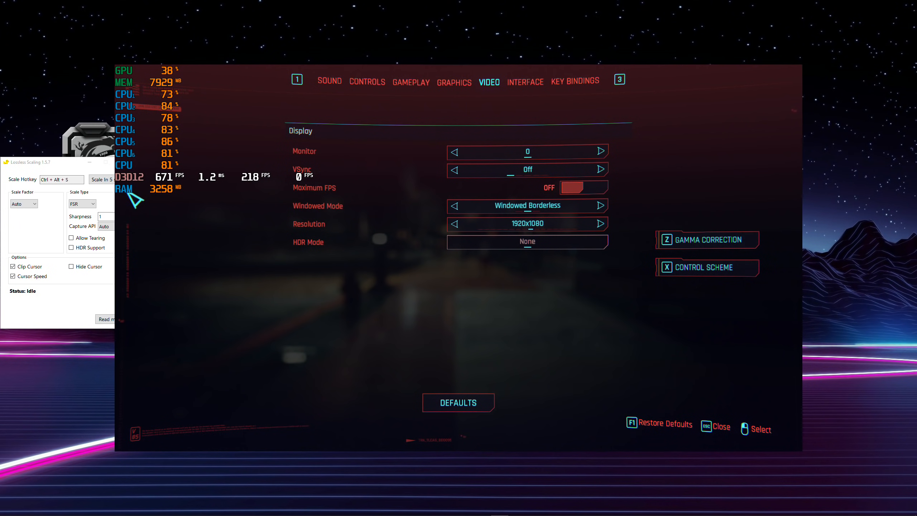
- Bring the Lossless Scaling window into view and keep FSR as the scale type
key("alt+tab")
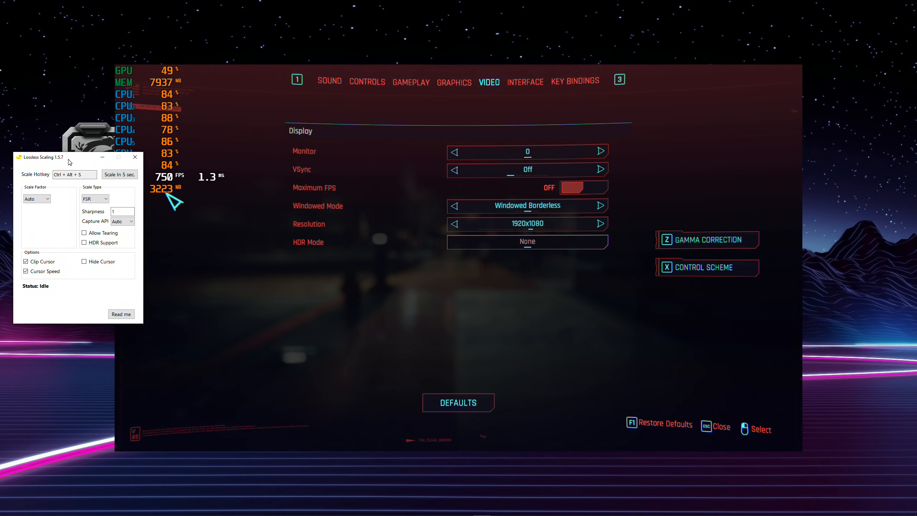
left_click_drag(41, 157, 29, 163)
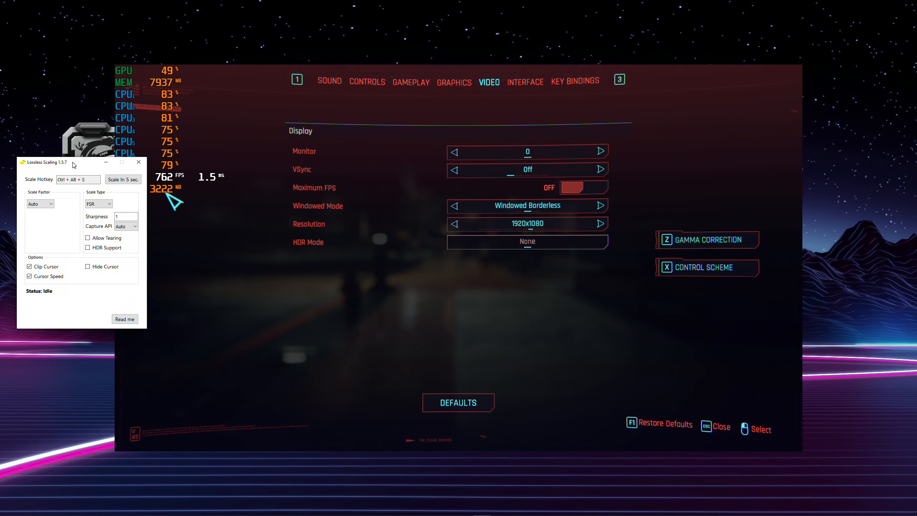
left_click_drag(43, 161, 26, 162)
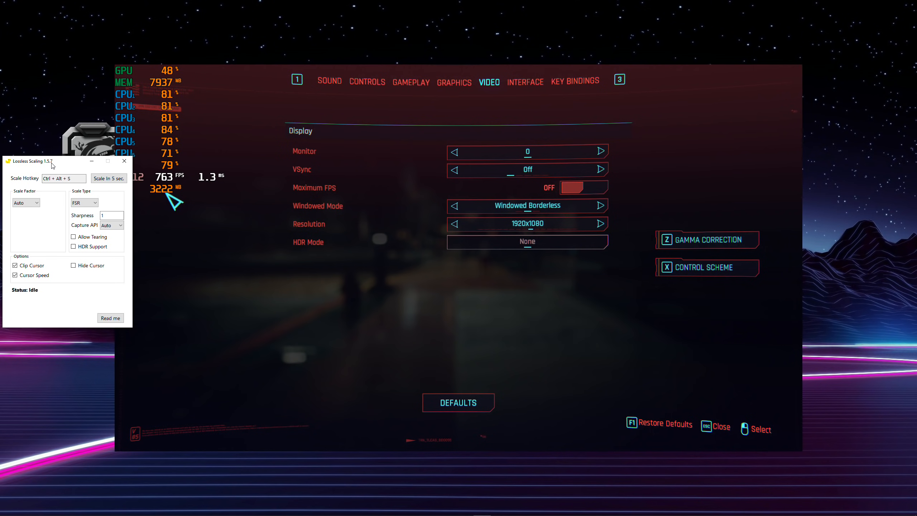
mouse_move(71, 164)
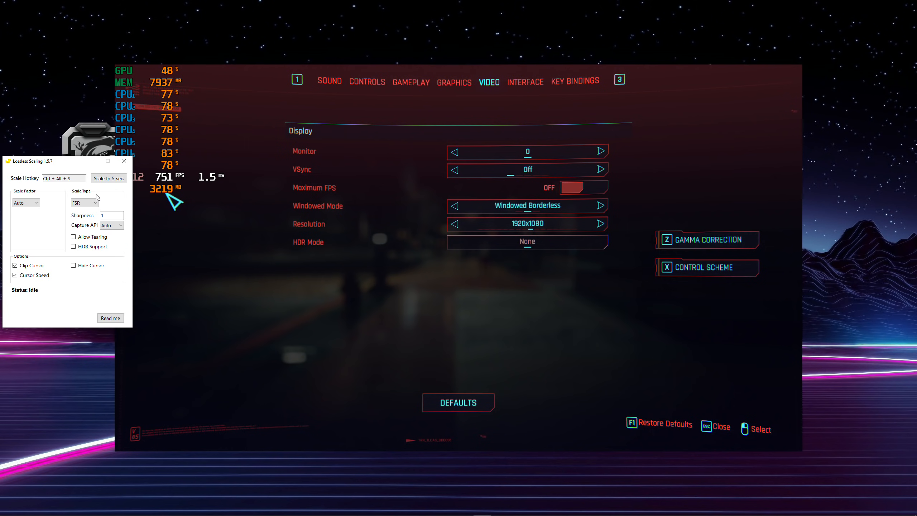
left_click(84, 203)
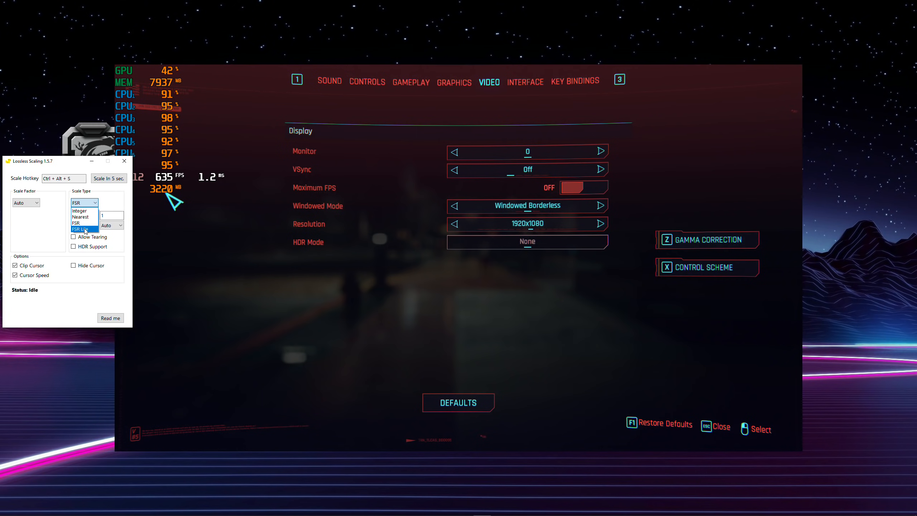
left_click(84, 229)
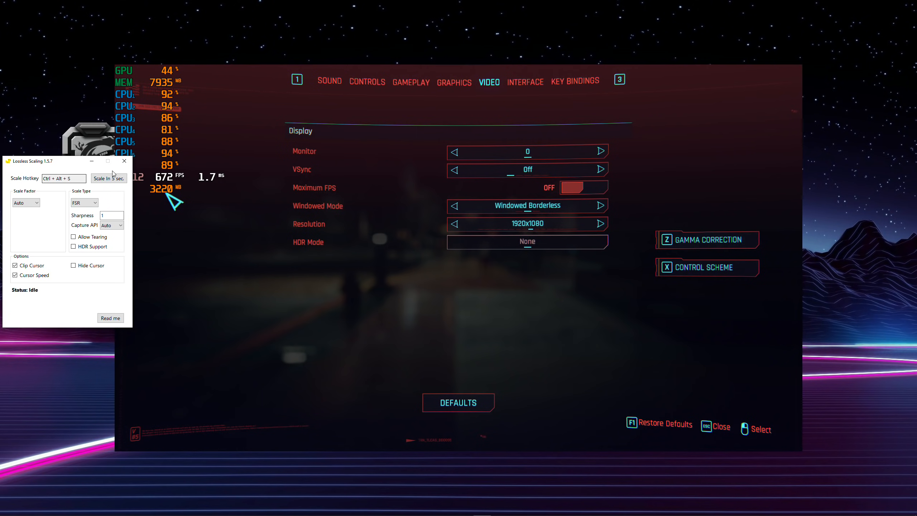
left_click(84, 203)
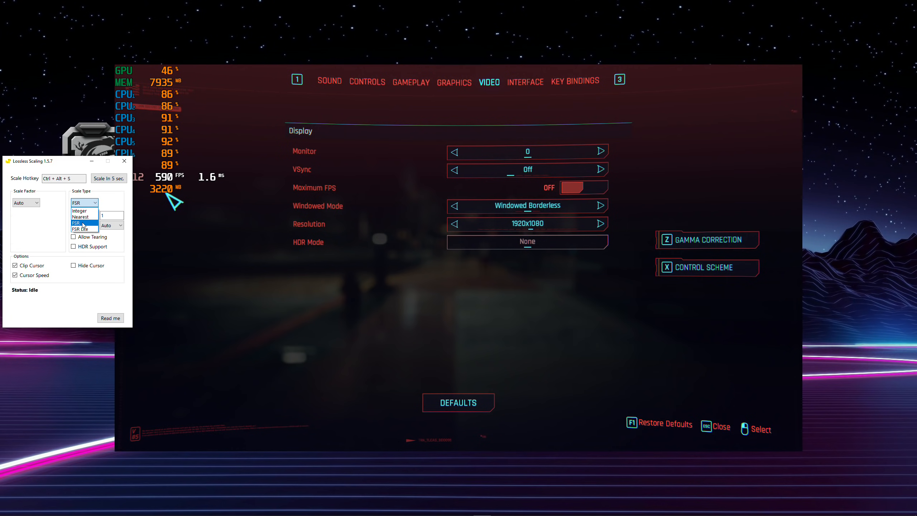
left_click(83, 223)
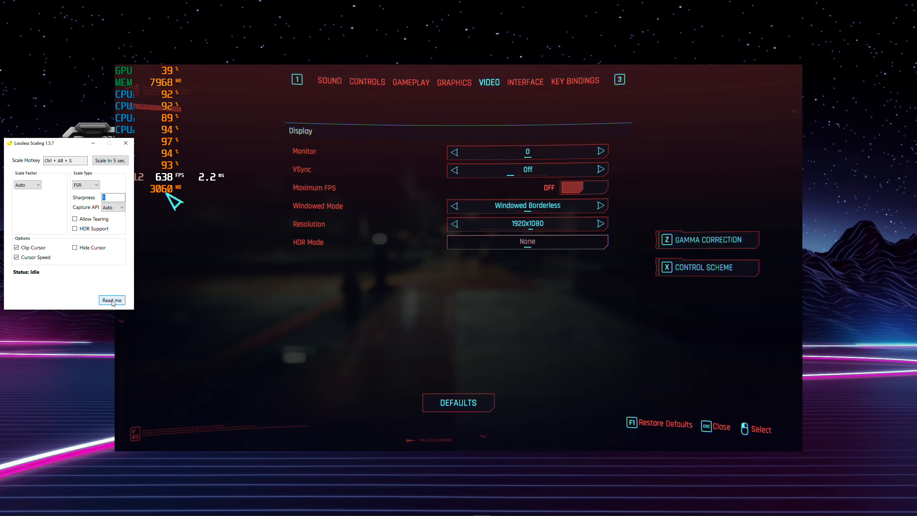
- Open the Lossless Scaling readme and scroll to the scale type explanations
left_click(111, 300)
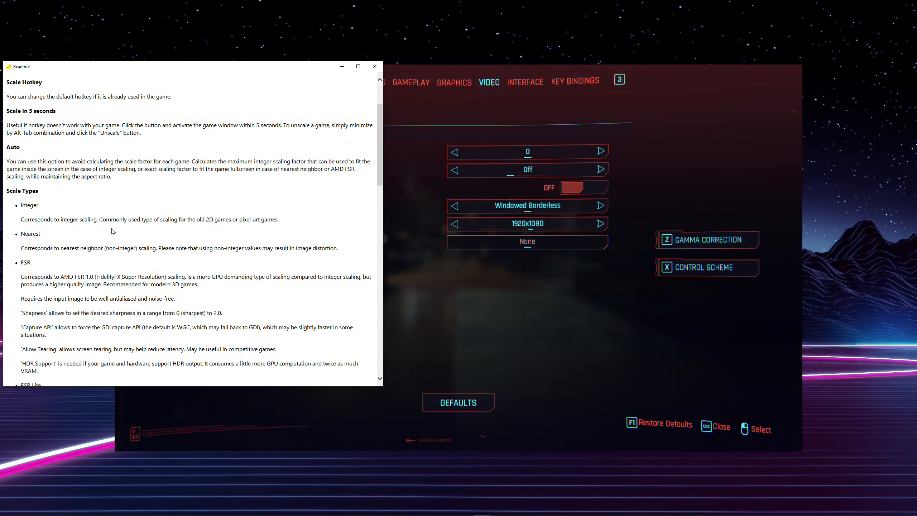
scroll("up", 3)
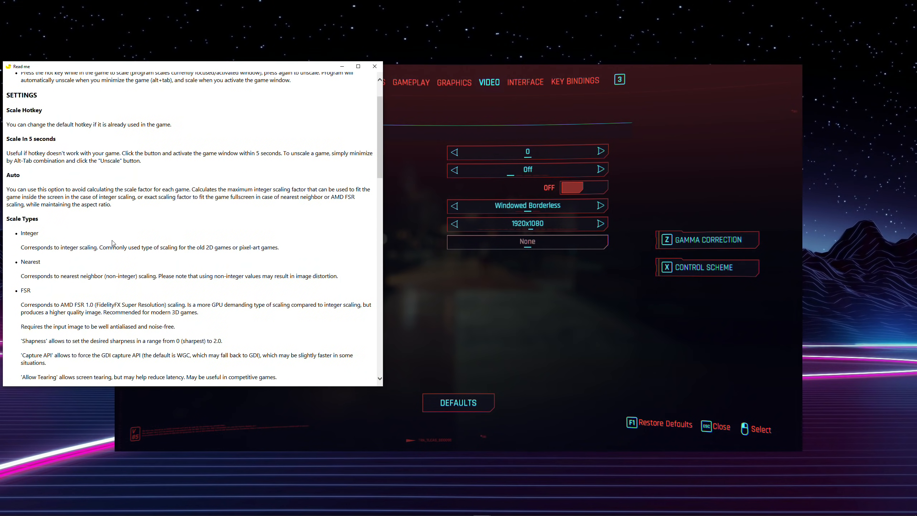
scroll("down", 3)
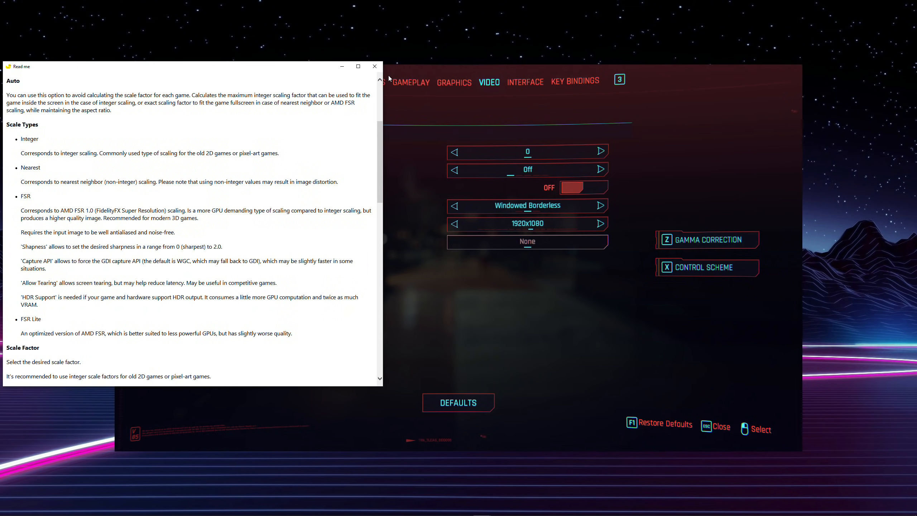
- Close the readme, briefly try a Custom scale factor, then return it to Auto
left_click(375, 65)
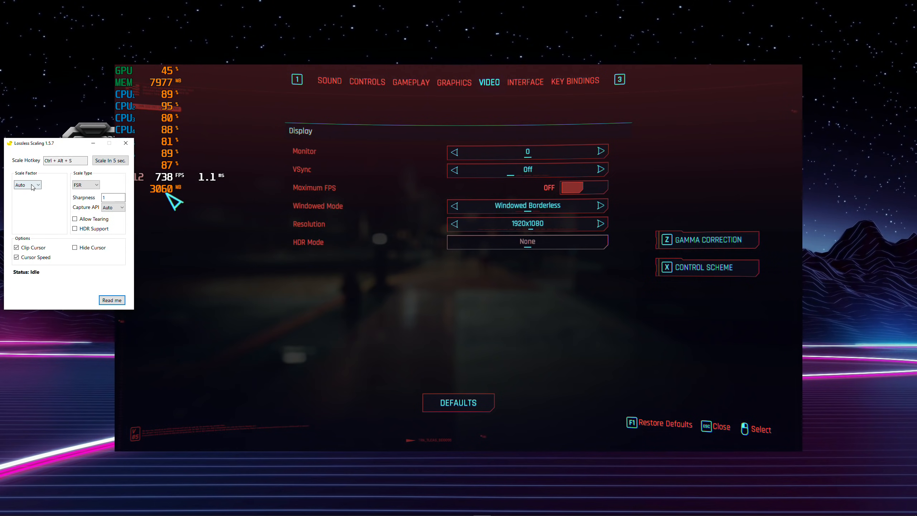
mouse_move(442, 197)
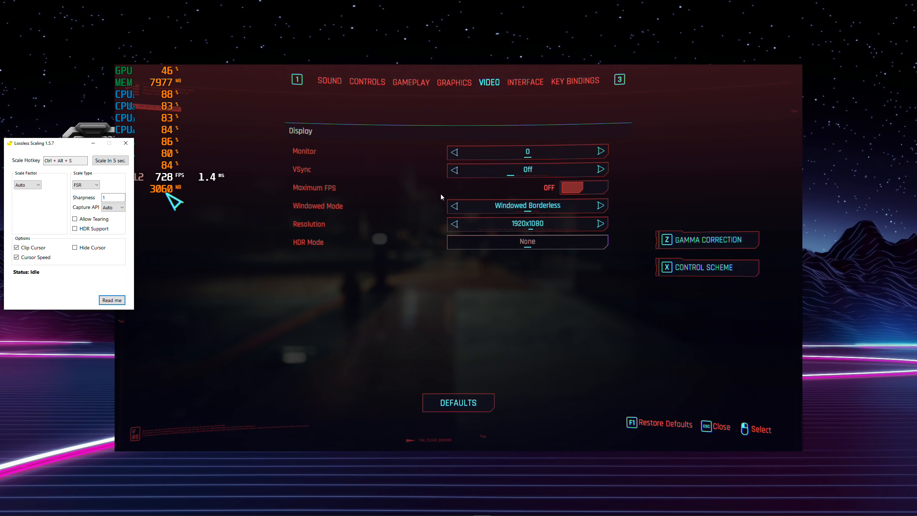
left_click(27, 185)
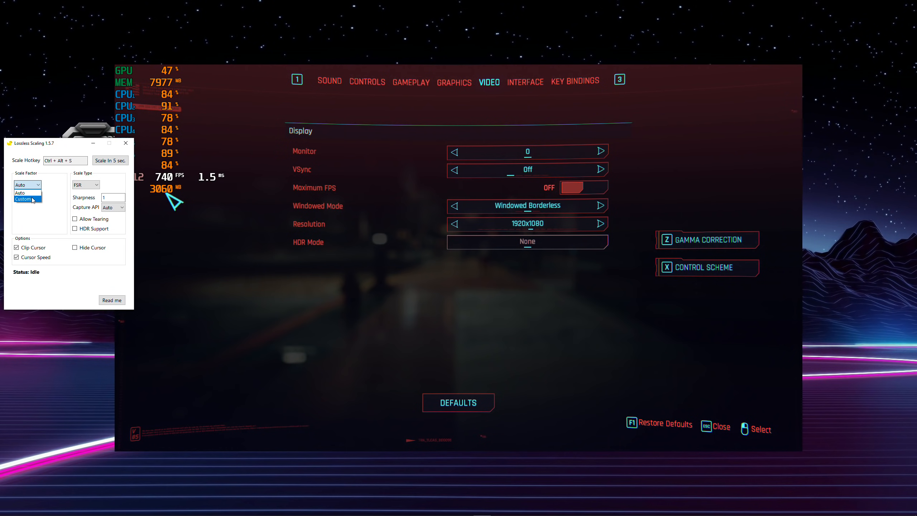
left_click(24, 199)
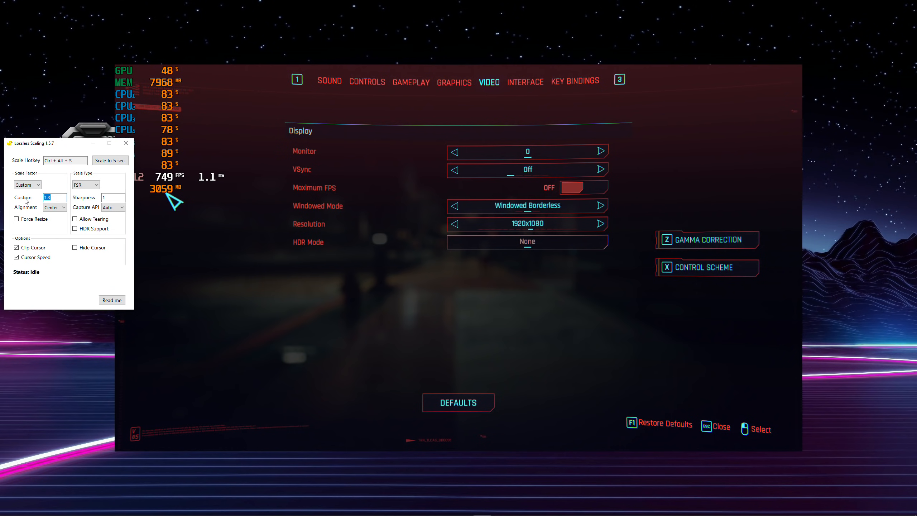
mouse_move(529, 230)
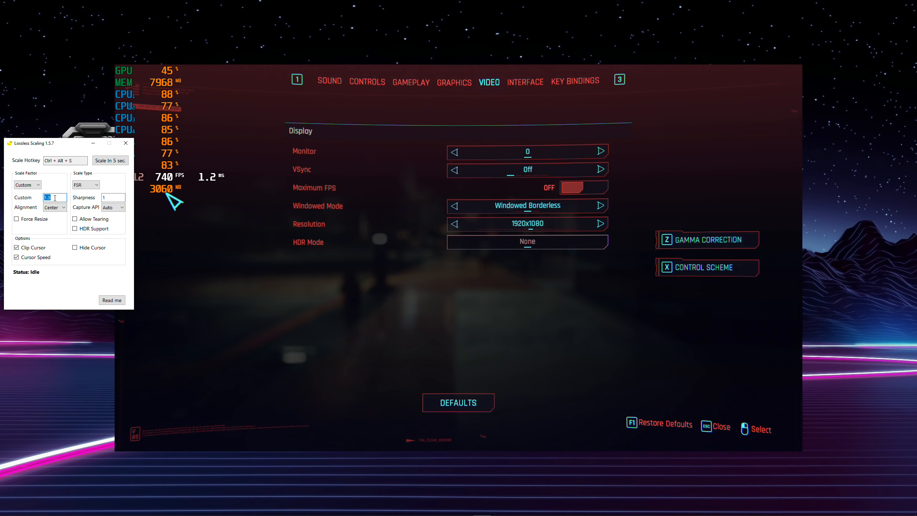
left_click(28, 185)
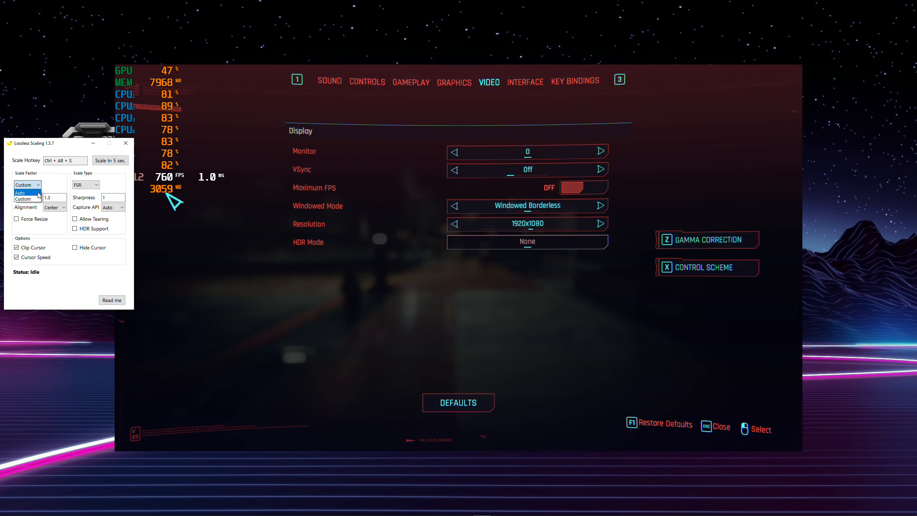
left_click(21, 192)
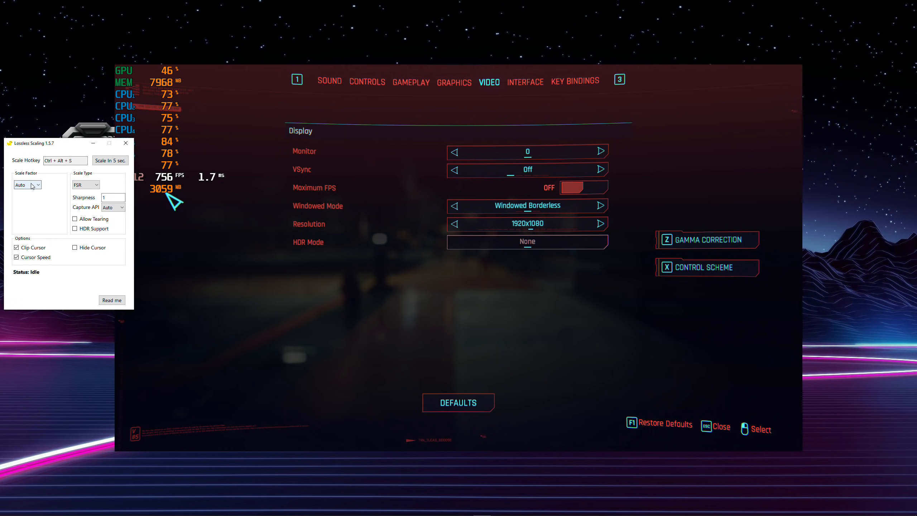
mouse_move(373, 26)
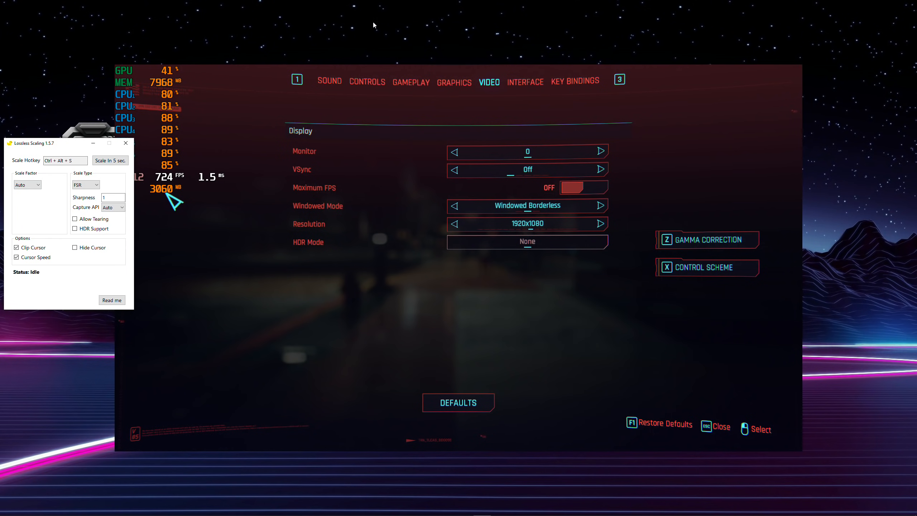
mouse_move(864, 27)
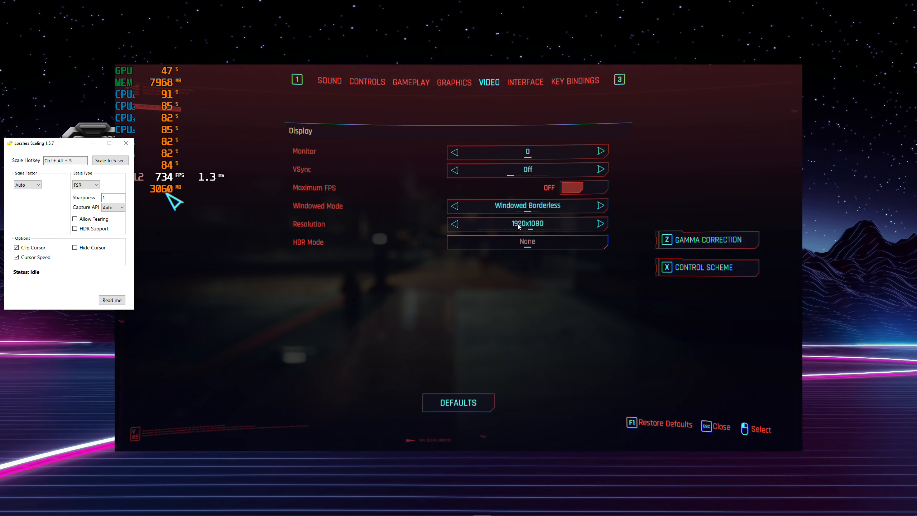
mouse_move(543, 229)
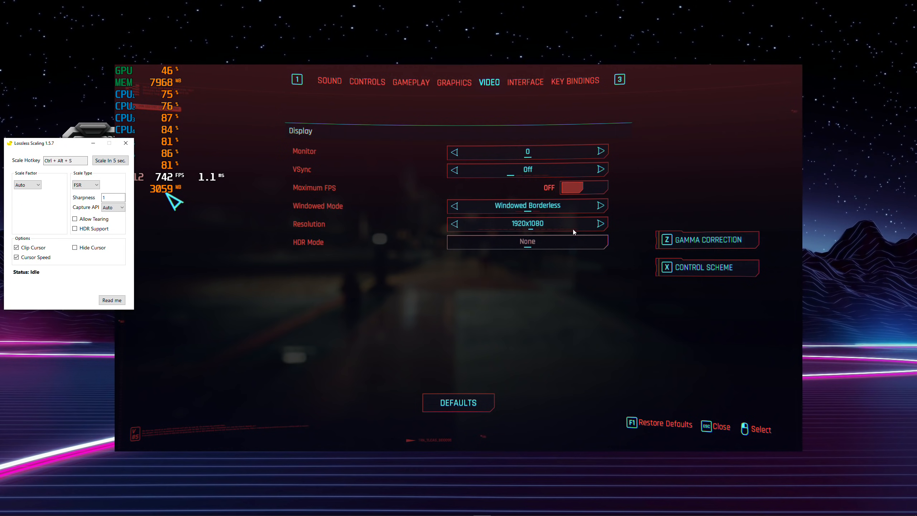
mouse_move(575, 230)
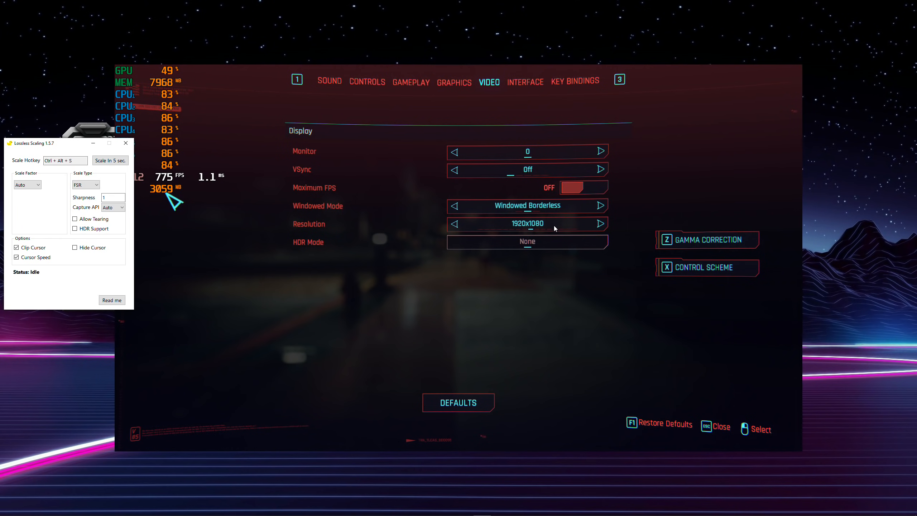
mouse_move(533, 227)
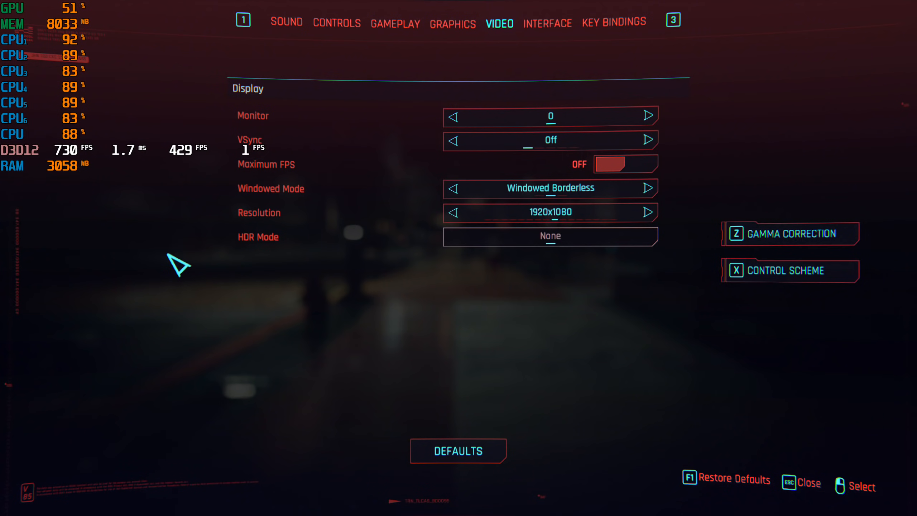
mouse_move(246, 268)
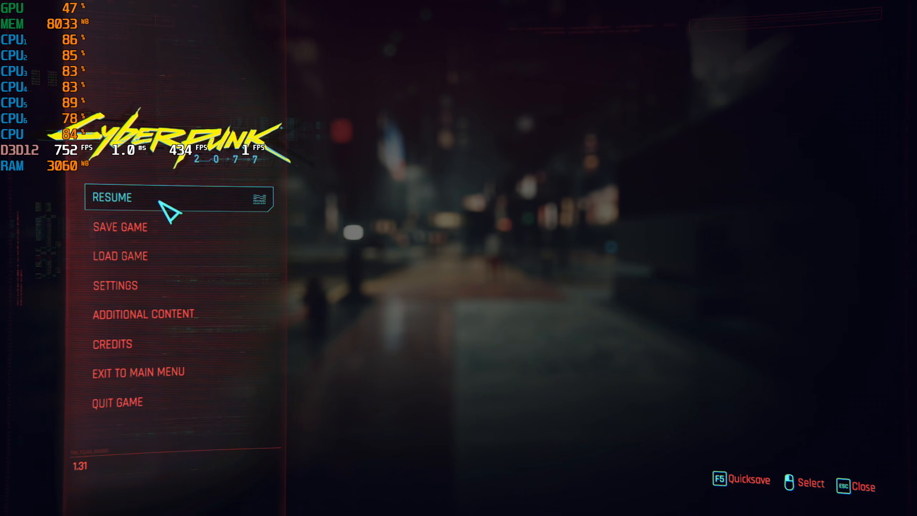
- Resume the game from the pause menu
left_click(113, 197)
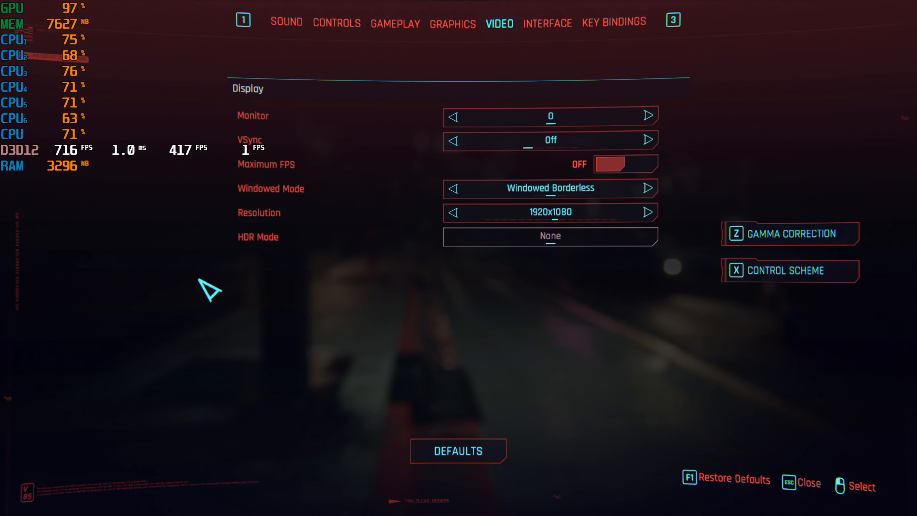
- Cycle the resolution option, which now reads 2560x1440
left_click(649, 212)
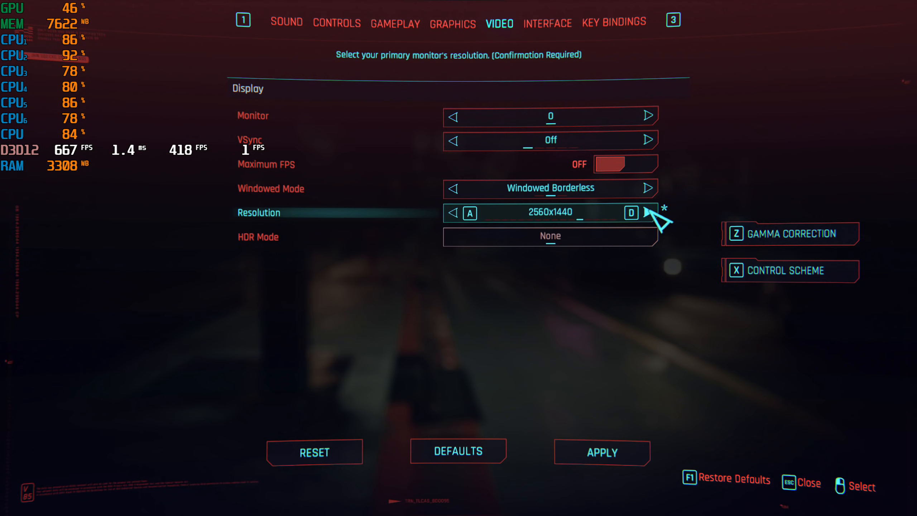
mouse_move(602, 452)
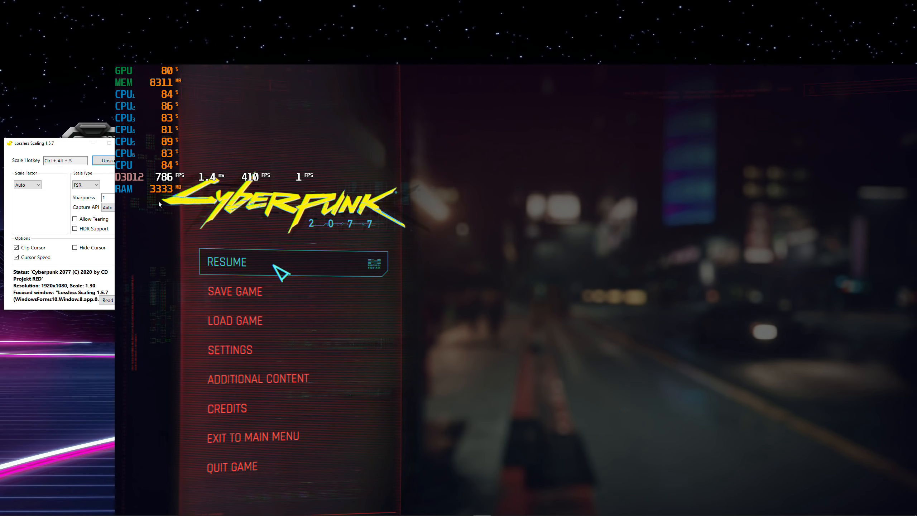
mouse_move(82, 148)
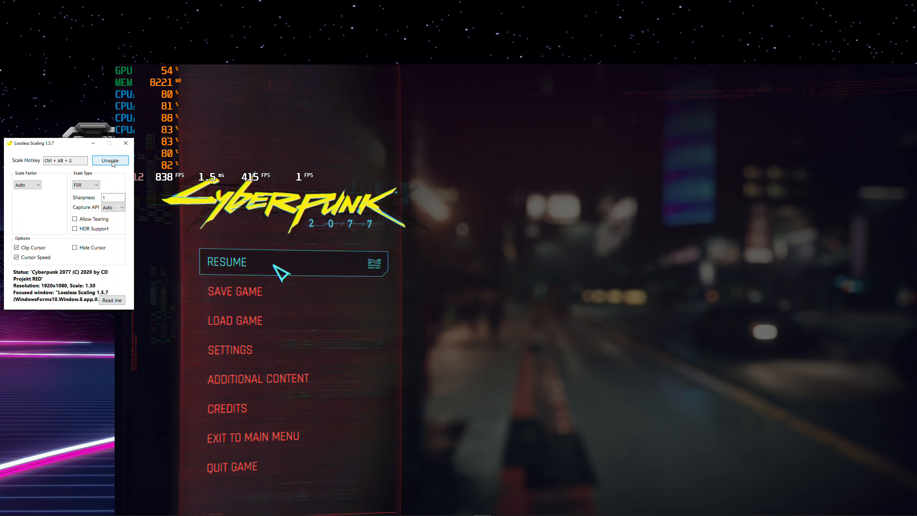
- Stop Lossless Scaling from upscaling the game window
left_click(110, 160)
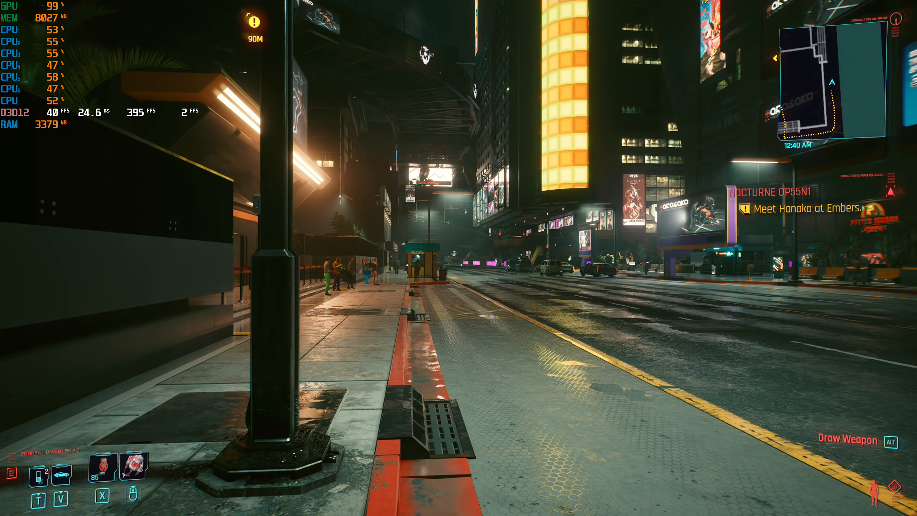
- Pause, open settings, and lower the fullscreen resolution two steps to 1920x1080
key("Escape")
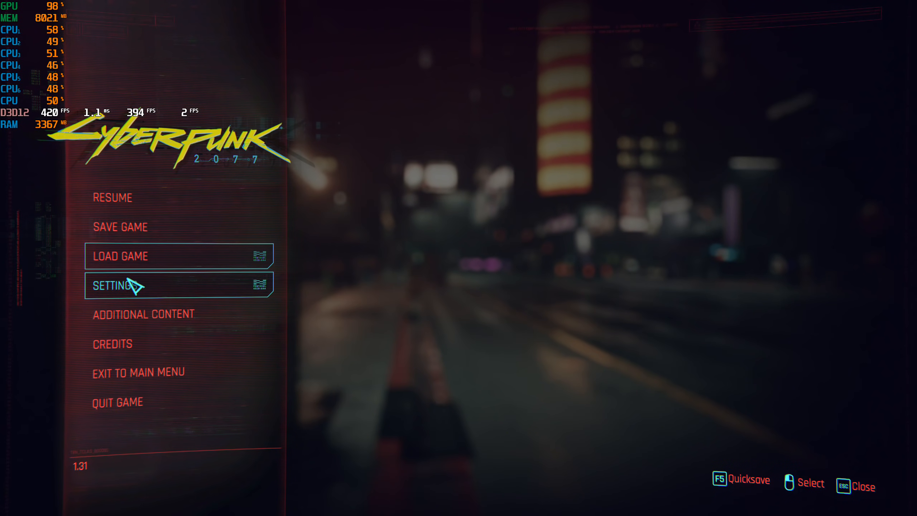
left_click(119, 285)
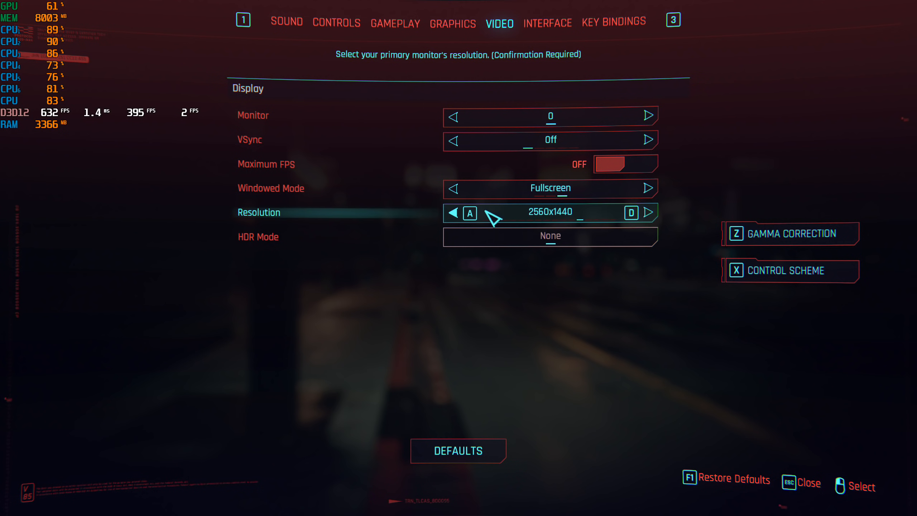
left_click(453, 212)
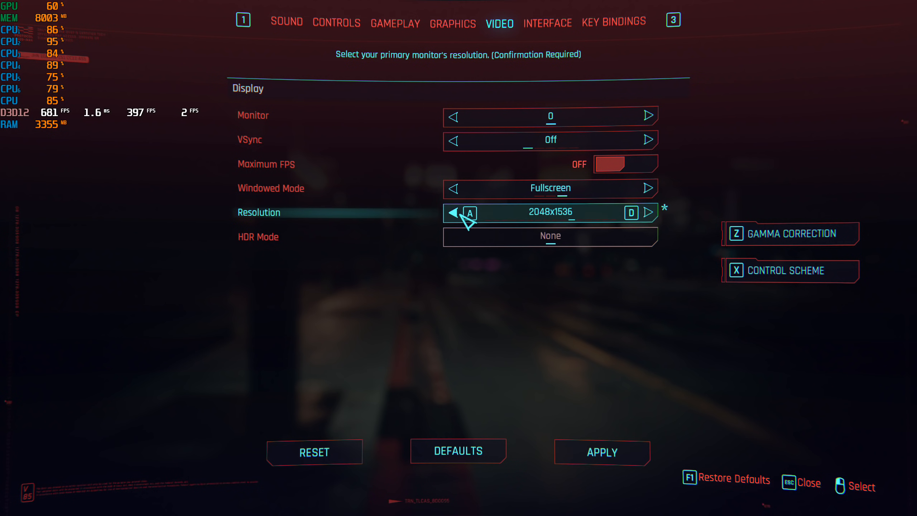
left_click(453, 213)
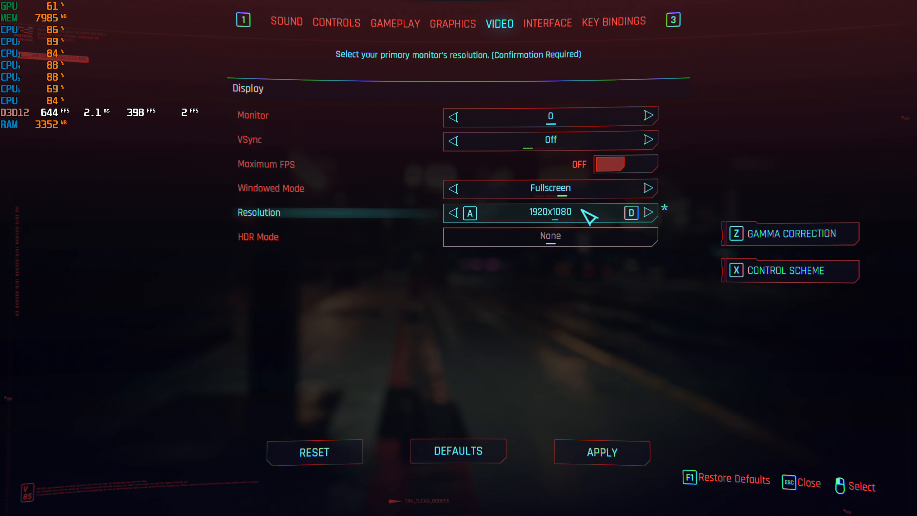
mouse_move(579, 216)
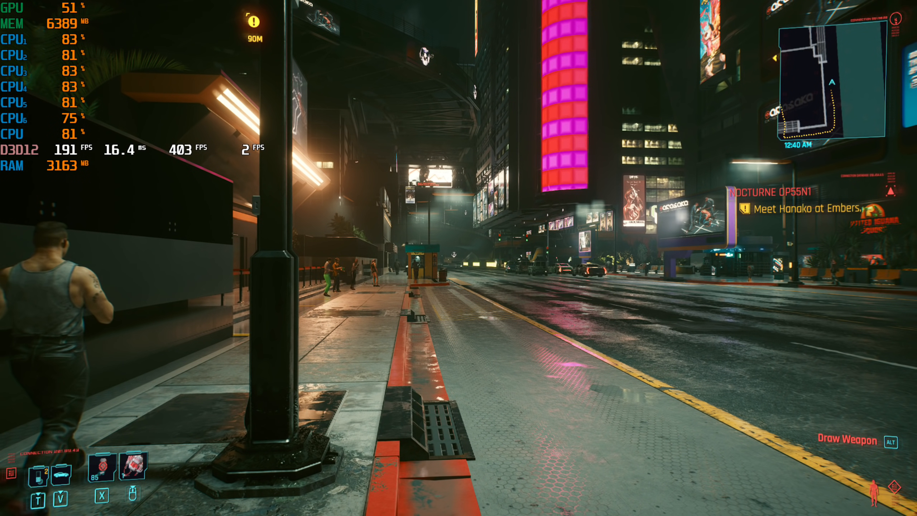
- Pause the game to get back to the settings
key("w")
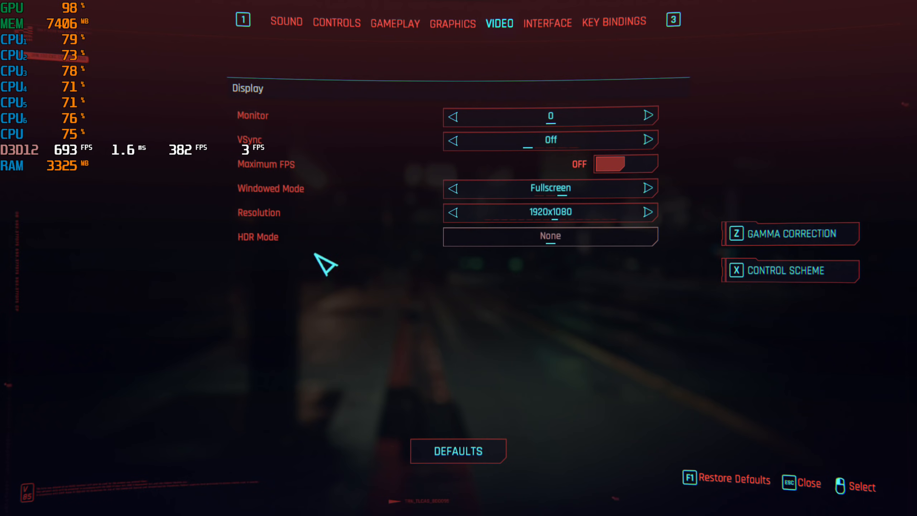
mouse_move(623, 240)
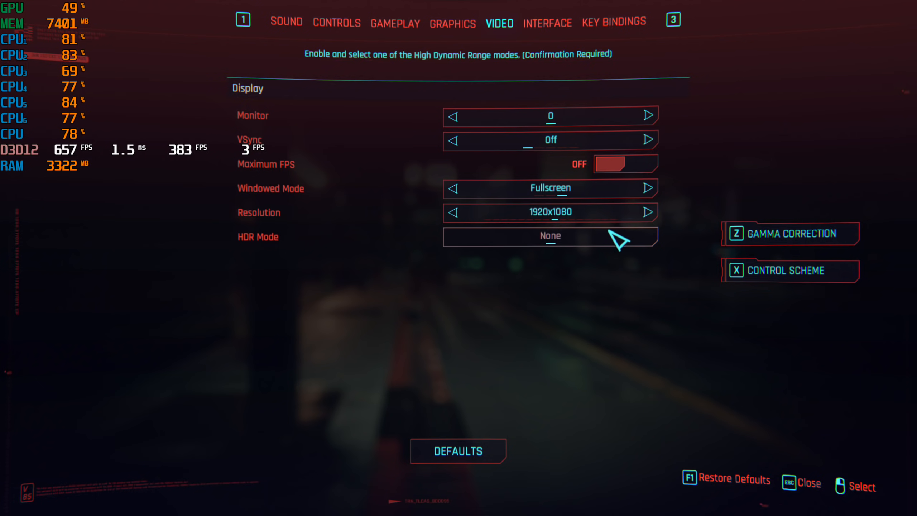
- Set Windowed Mode to Windowed Borderless, then switch over to Lossless Scaling
left_click(649, 189)
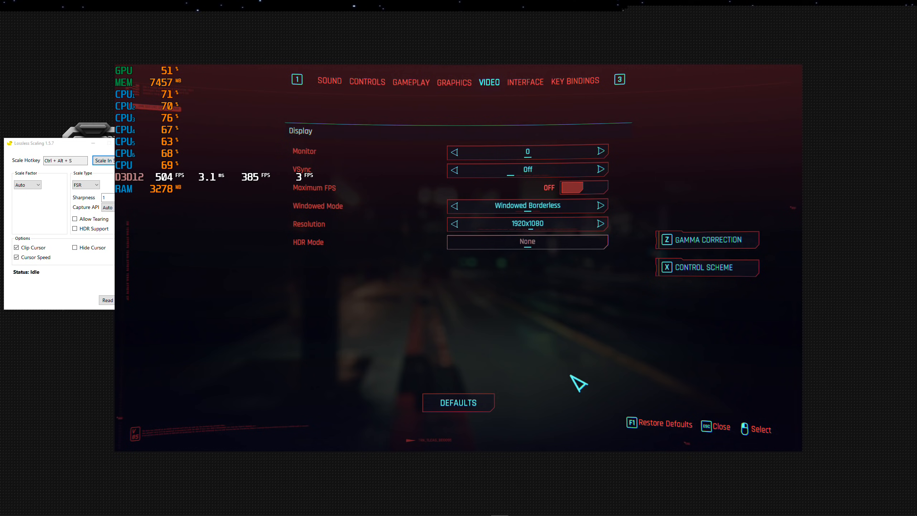
mouse_move(244, 246)
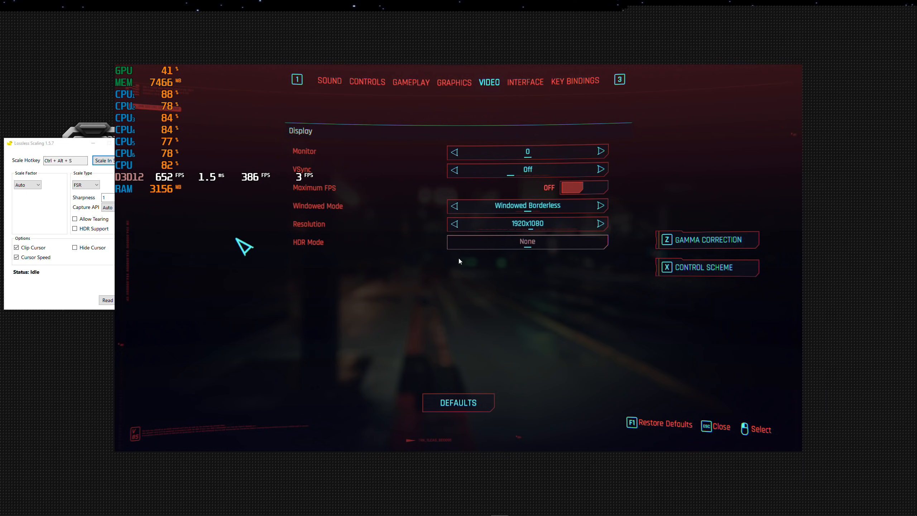
key("alt+tab")
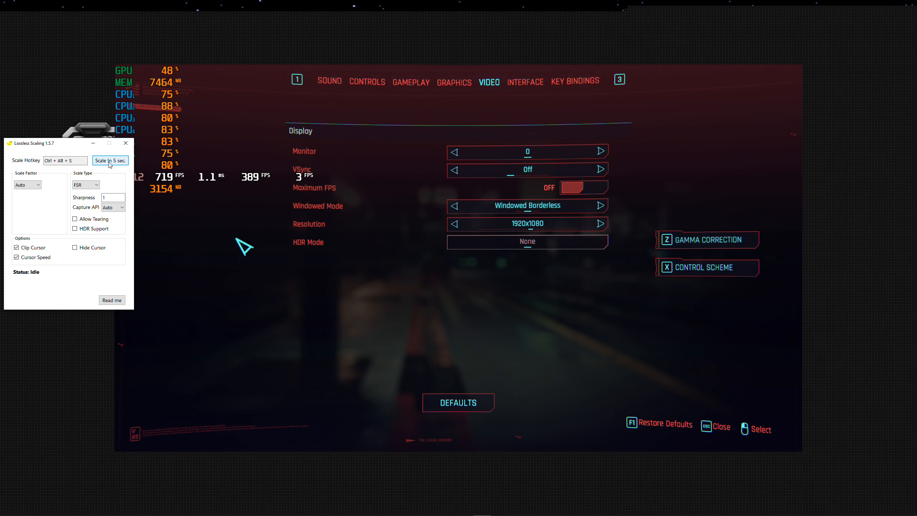
- Start Lossless Scaling's 5-second delayed FSR upscale of the 1920x1080 game window
left_click(110, 160)
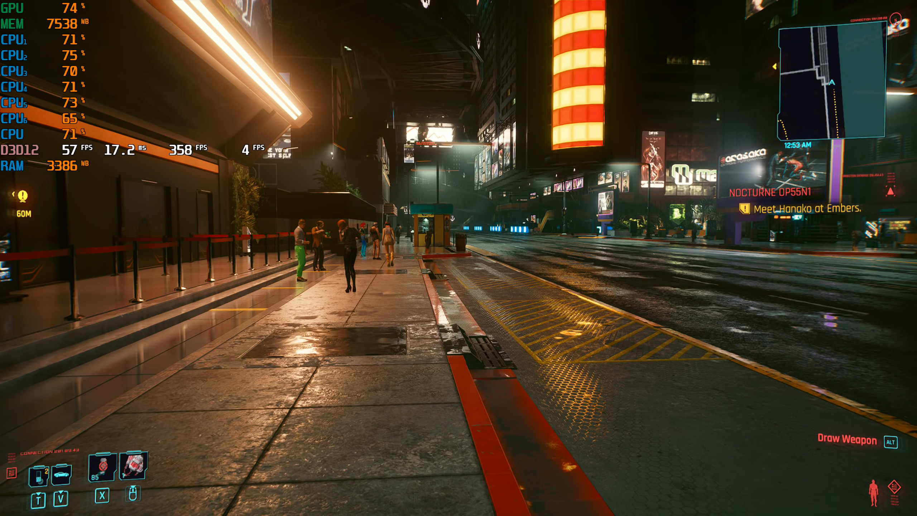
- Pause, raise the Video resolution to 2560x1440 and apply, then step it back down
key("Escape")
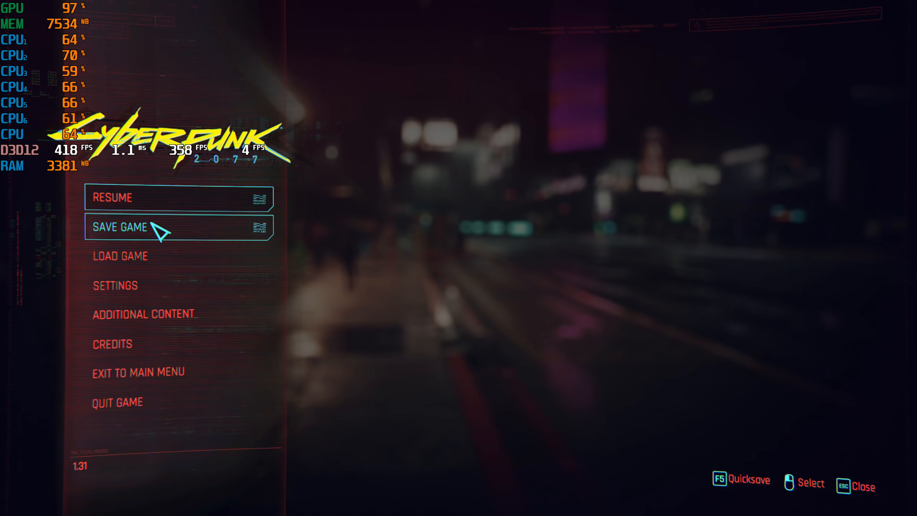
left_click(114, 285)
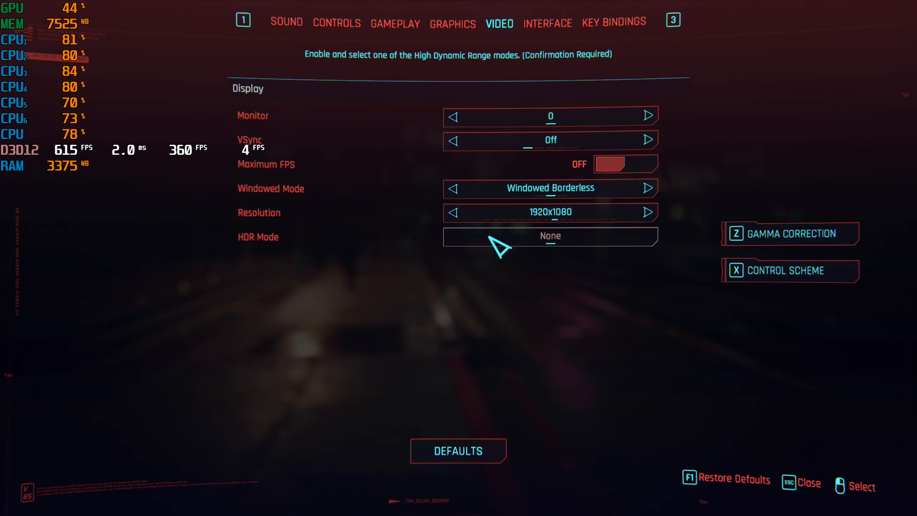
left_click(648, 213)
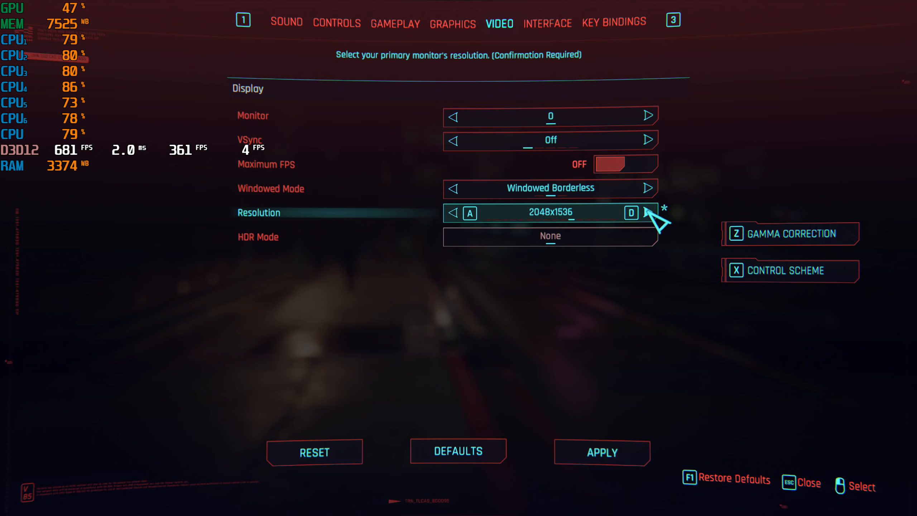
left_click(649, 212)
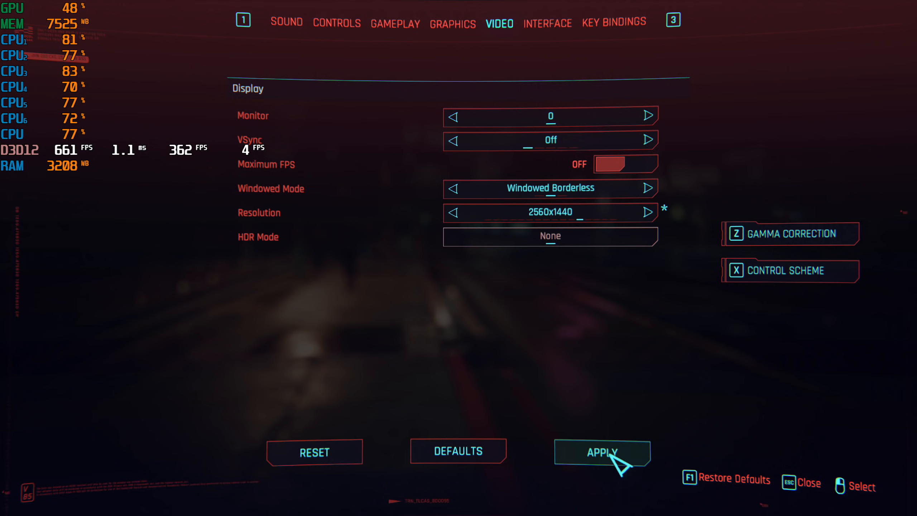
left_click(602, 451)
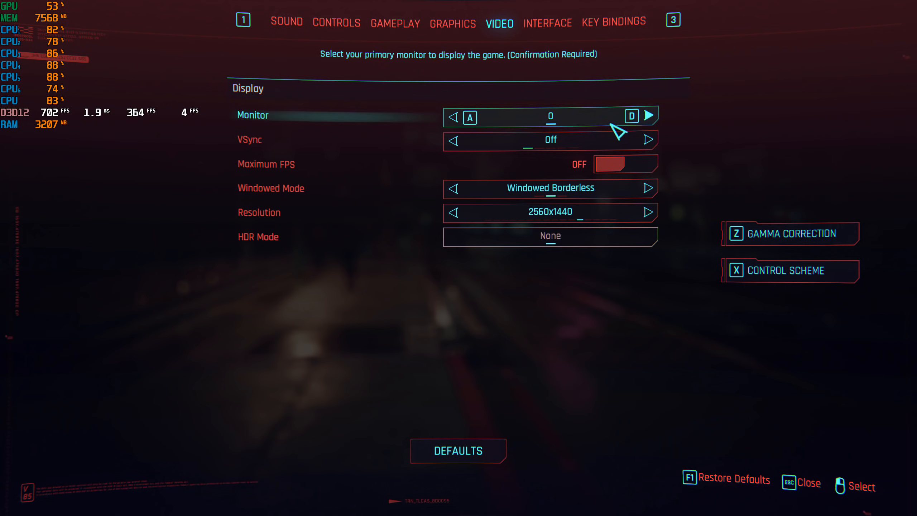
left_click(453, 212)
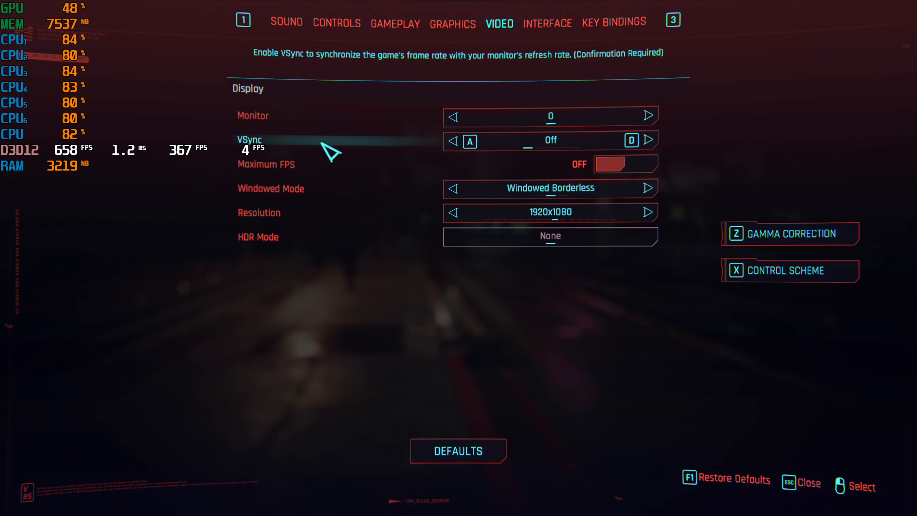
mouse_move(430, 292)
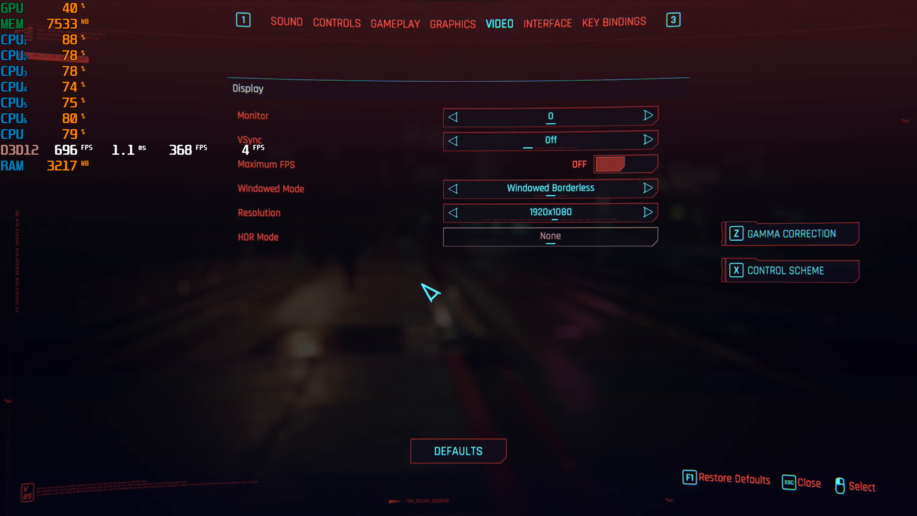
- Glance at graphics settings, then cycle resolution through 1920x1200 and 2560x1440 and back down
left_click(452, 23)
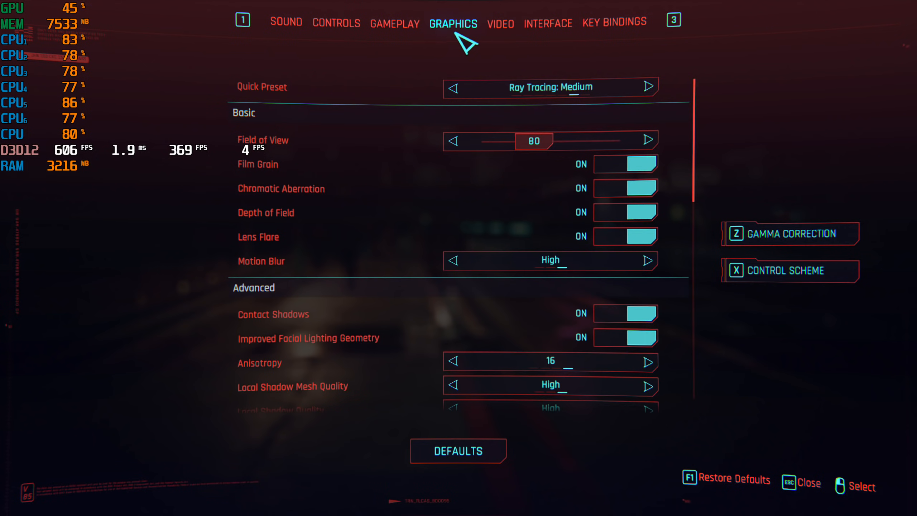
mouse_move(292, 164)
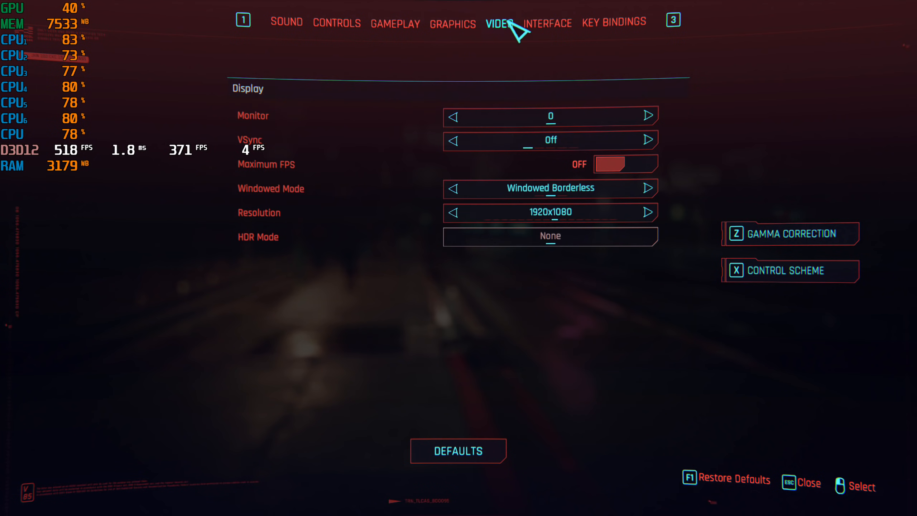
mouse_move(643, 222)
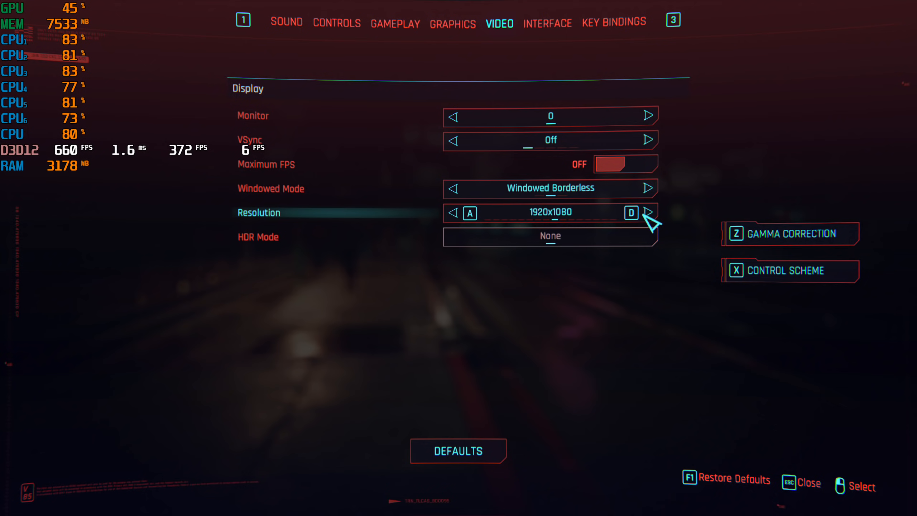
left_click(648, 213)
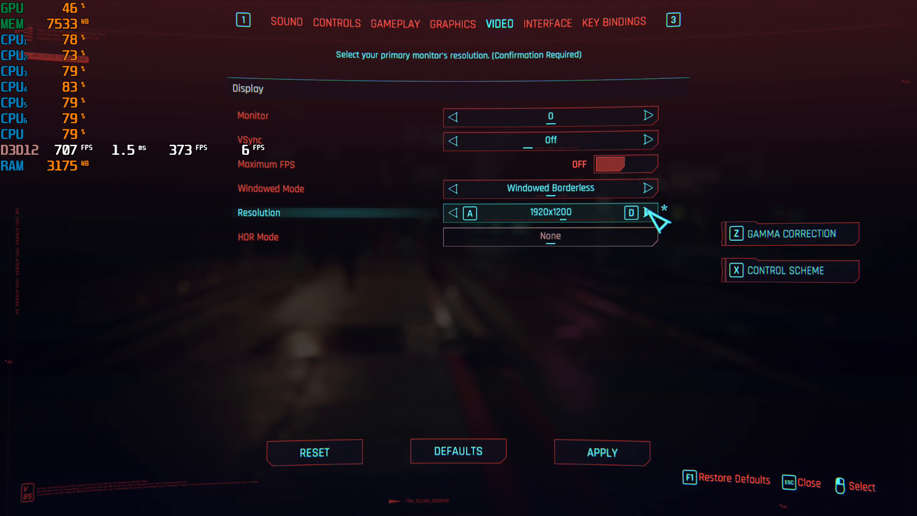
left_click(649, 213)
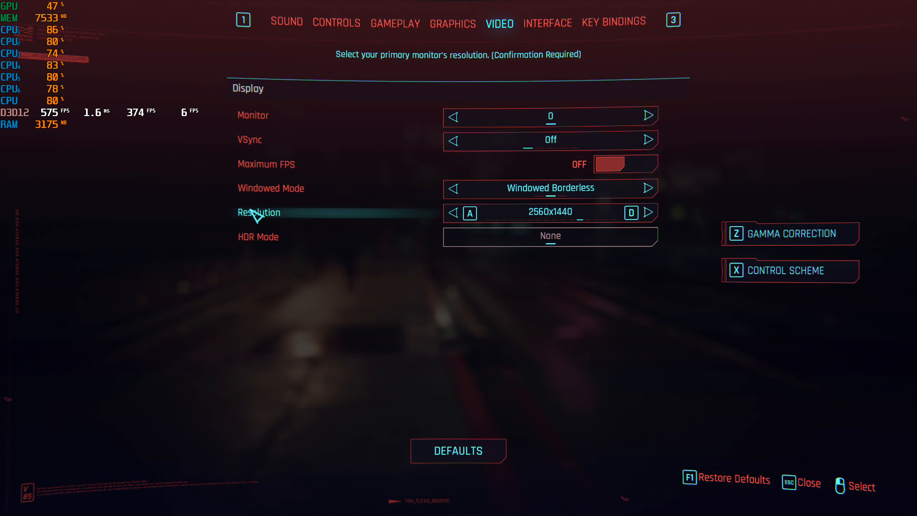
left_click(454, 212)
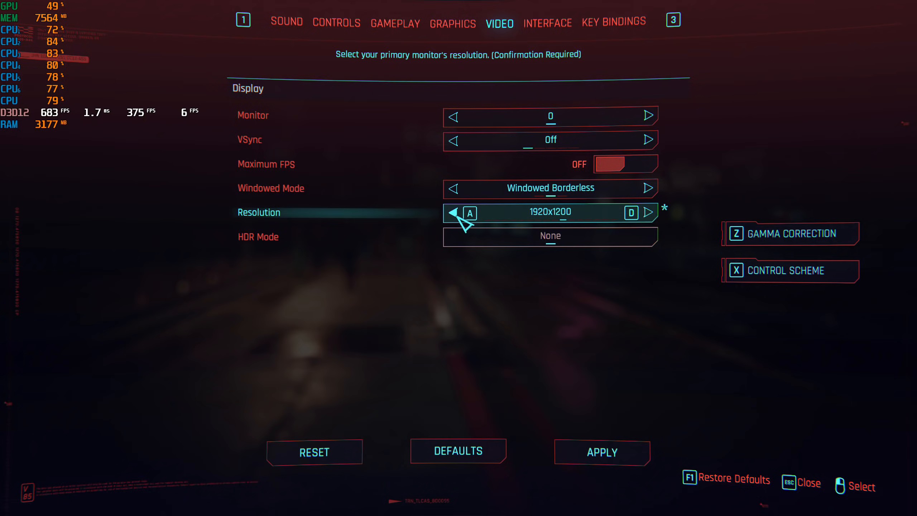
left_click(453, 212)
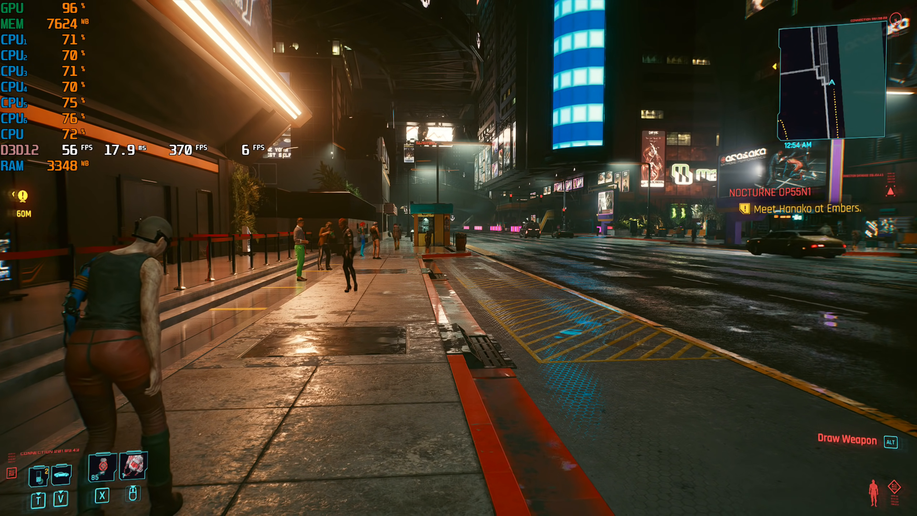
- Walk along the street briefly, then pause to head back to the settings
key("w")
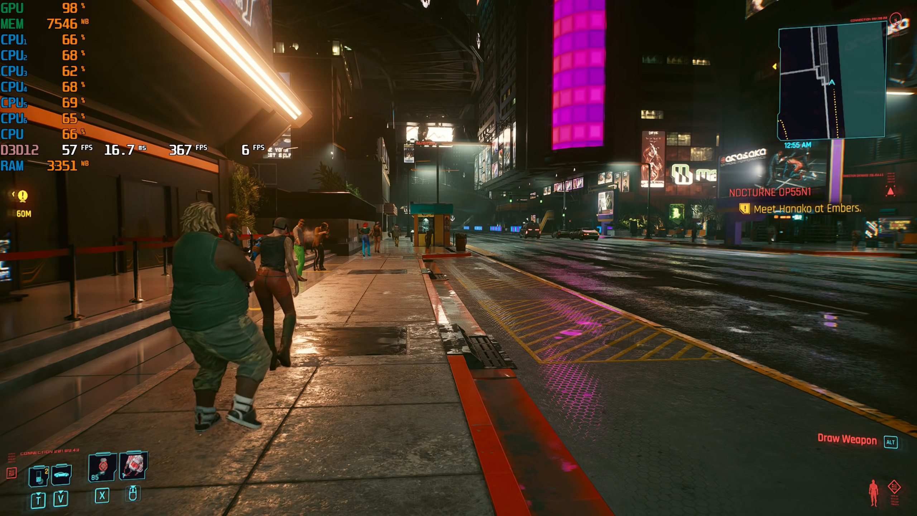
key("w")
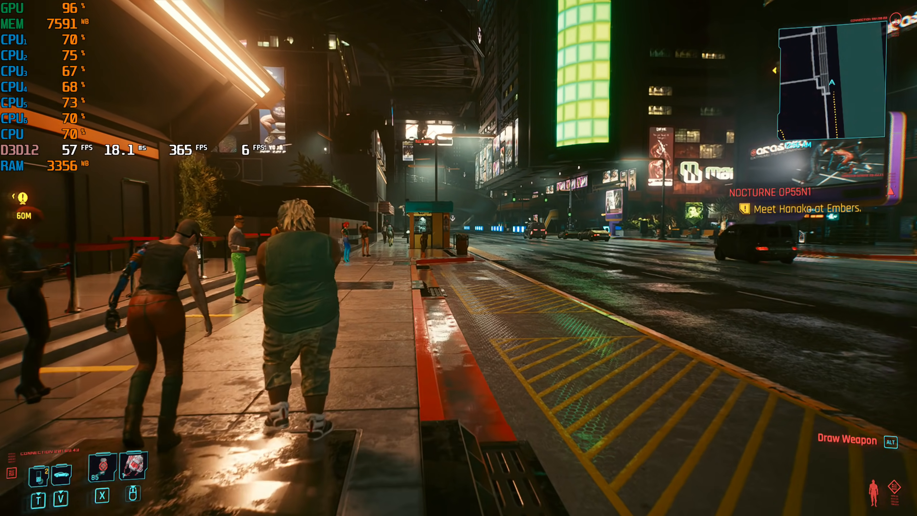
key("w")
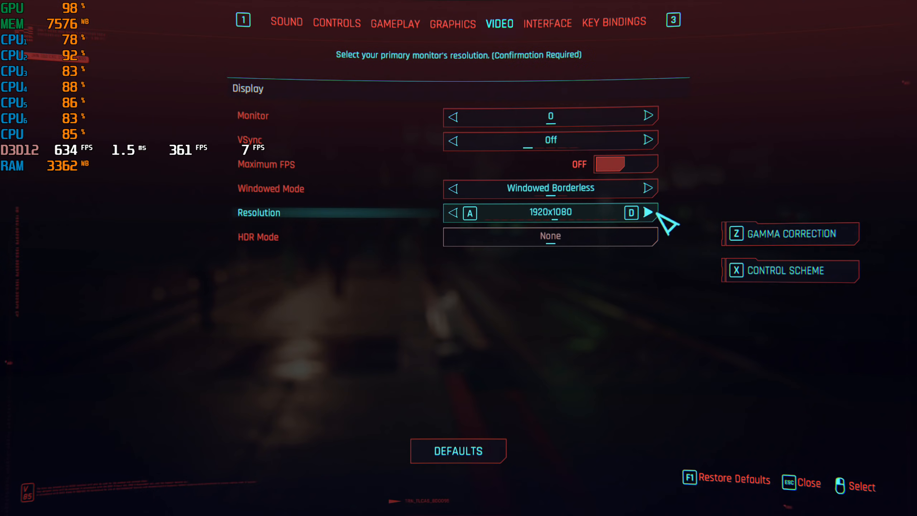
- Try the 1920x1200 resolution, play briefly, step resolution back down, and pause
left_click(648, 212)
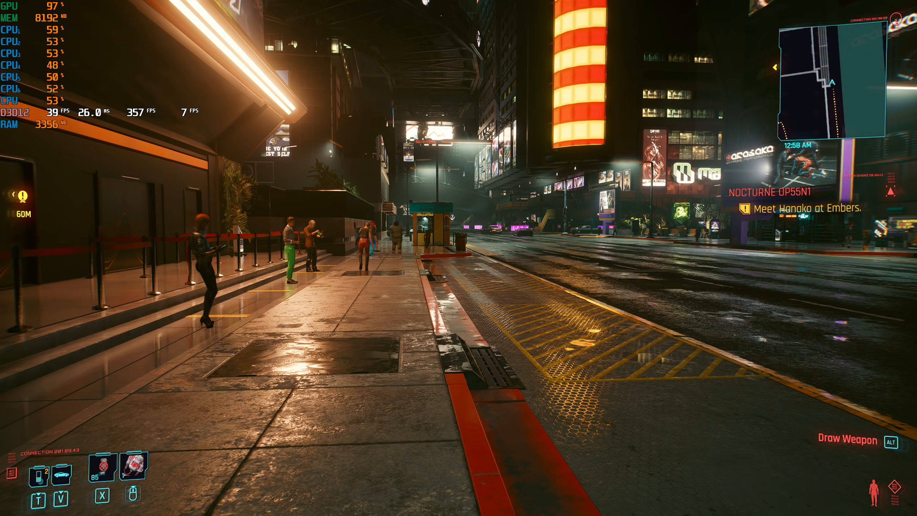
key("Escape")
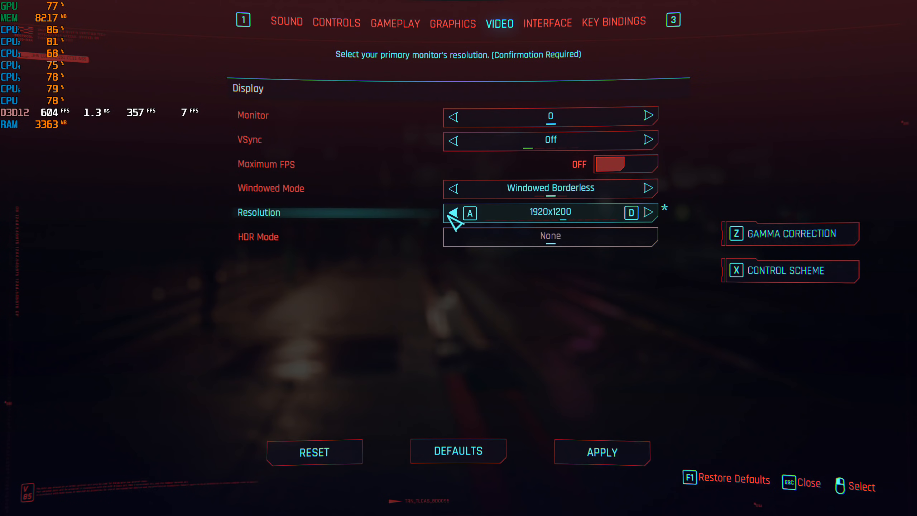
left_click(454, 212)
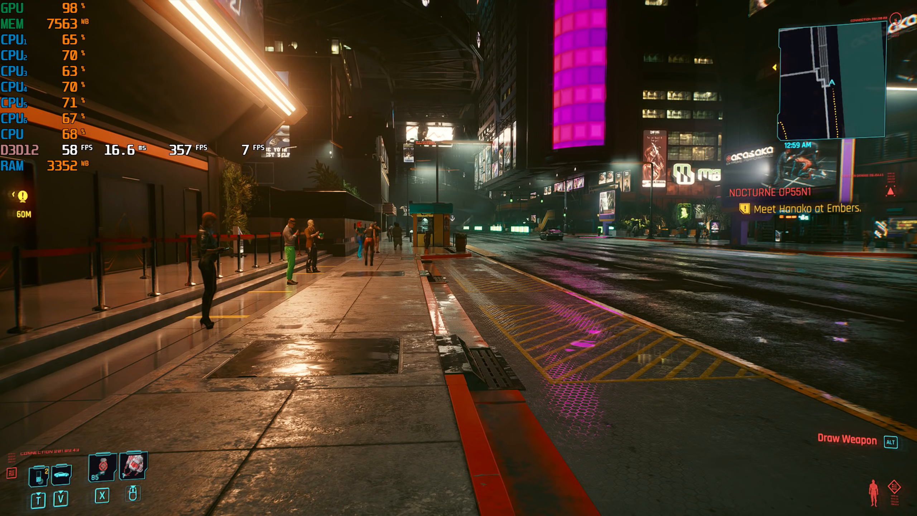
key("Escape")
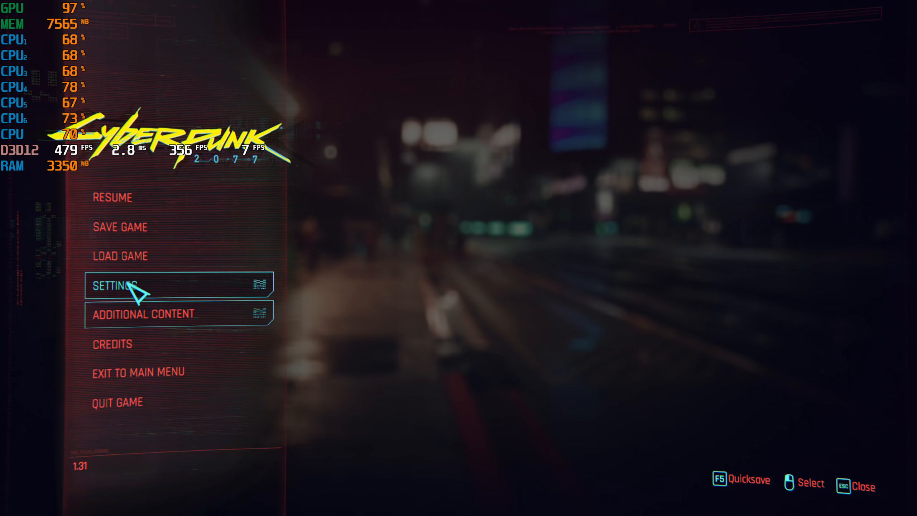
- Lower the Video resolution to 1600x900 and resume playing on the street
left_click(120, 285)
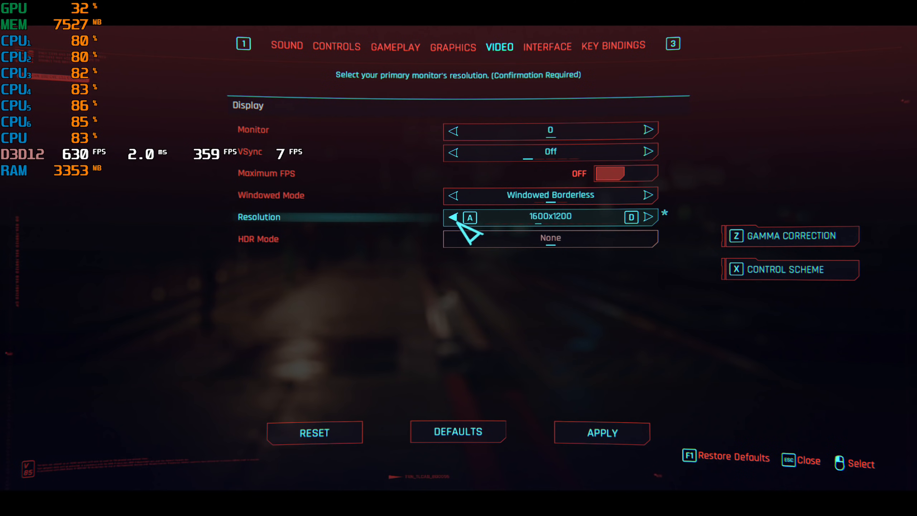
left_click(454, 217)
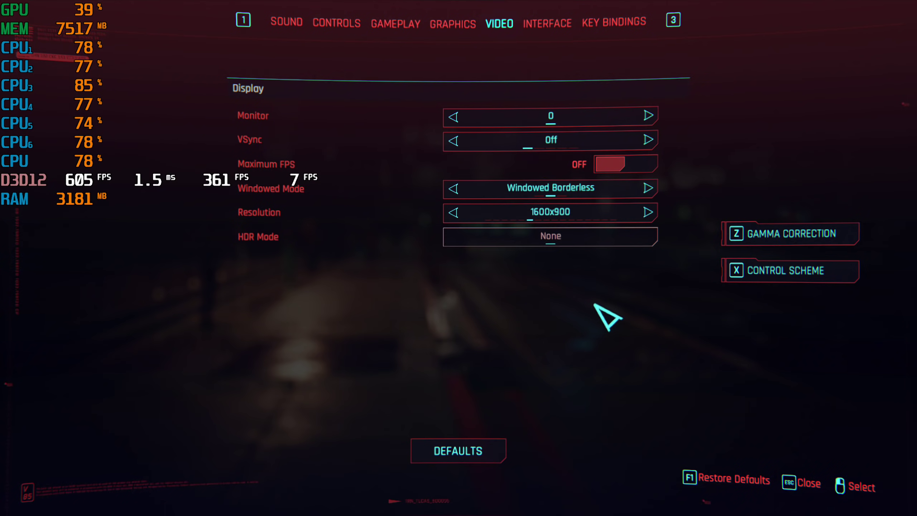
key("Escape")
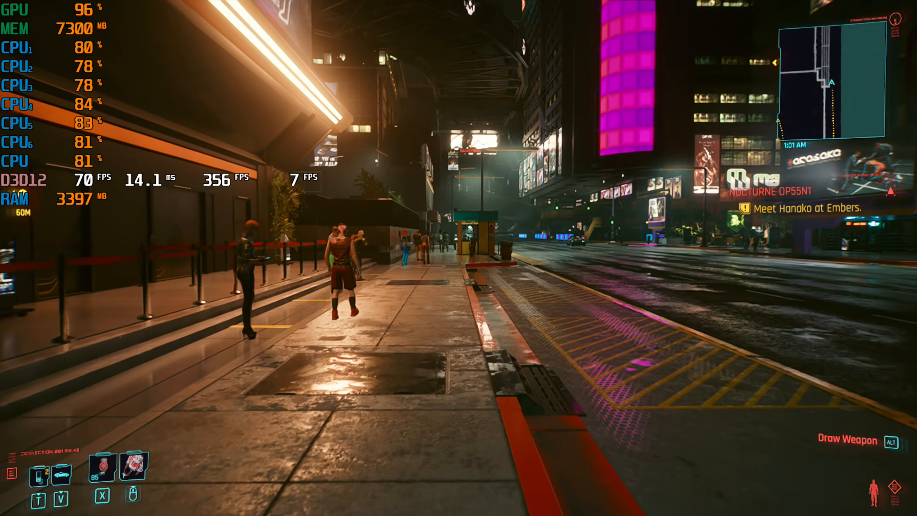
- Raise the resolution through 1920x1200 to 2560x1440, apply it, and resume play
key("Escape")
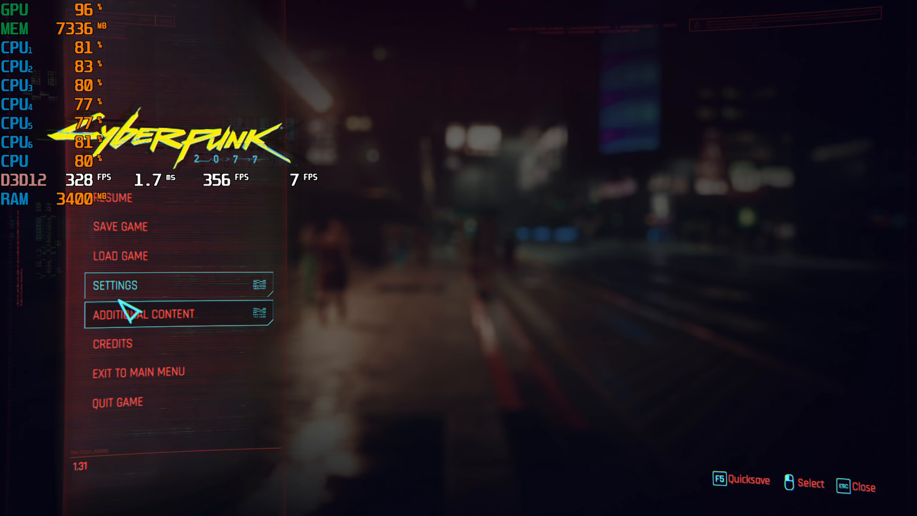
left_click(114, 285)
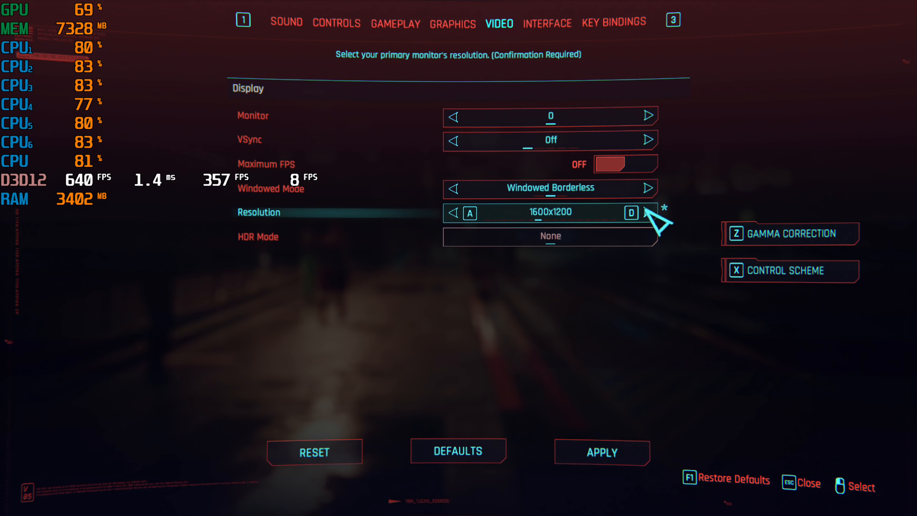
left_click(646, 213)
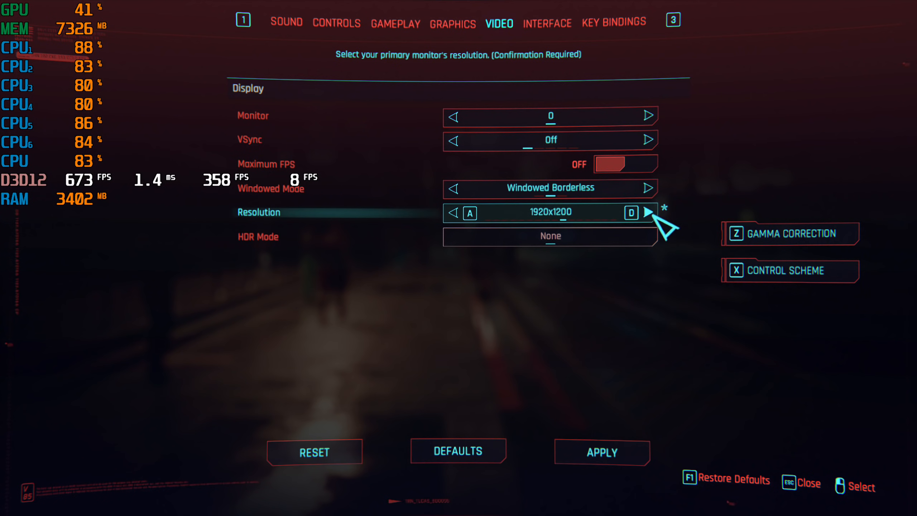
left_click(649, 213)
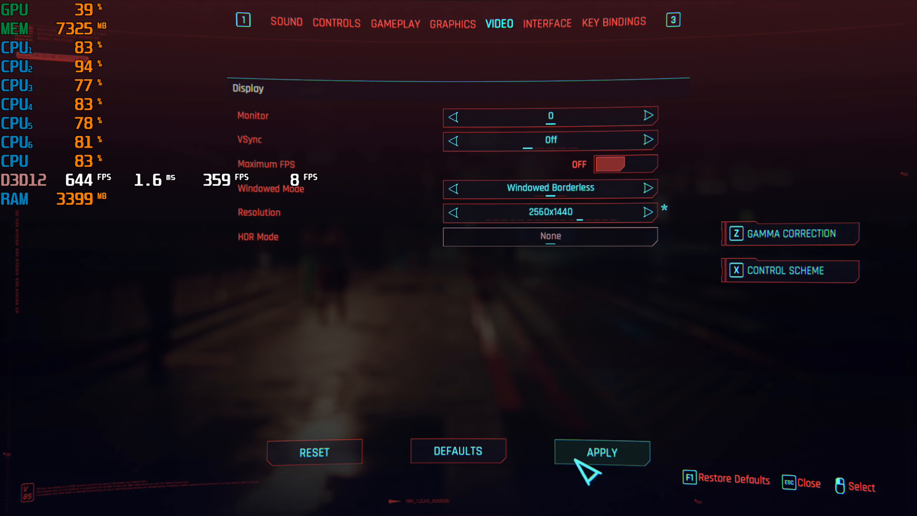
left_click(600, 452)
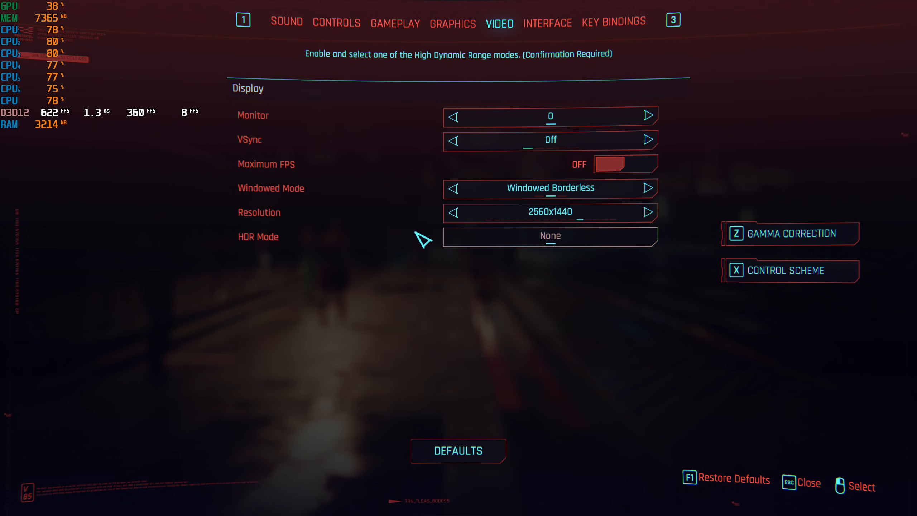
key("Escape")
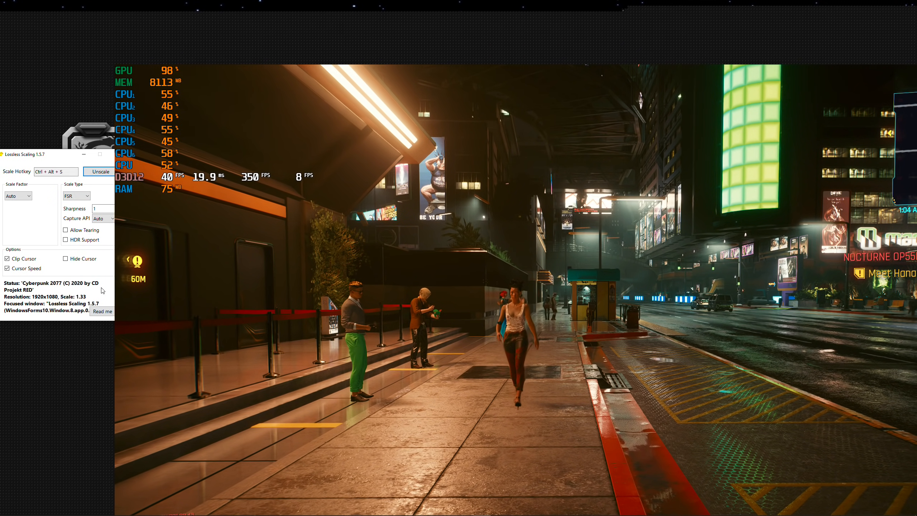
- Open the Lossless Scaling readme and scroll through it, highlighting the word 'FSR'
left_click(102, 311)
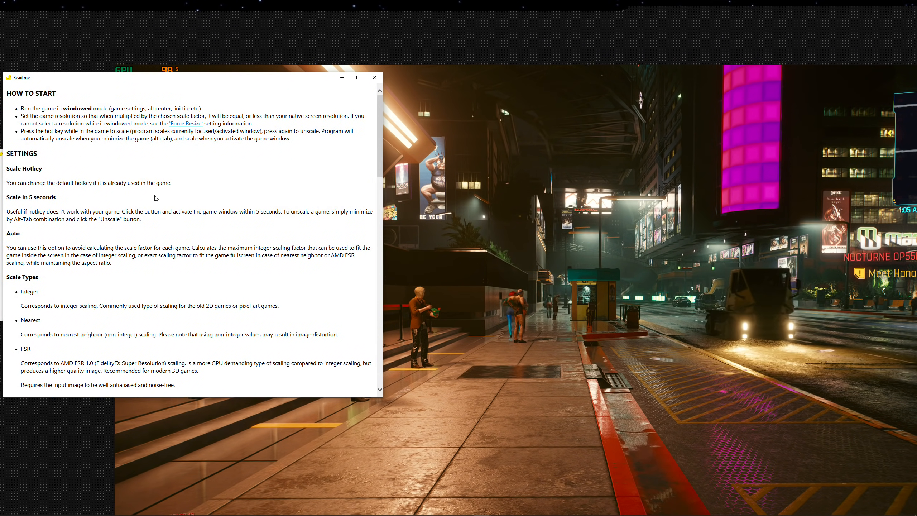
scroll("down", 3)
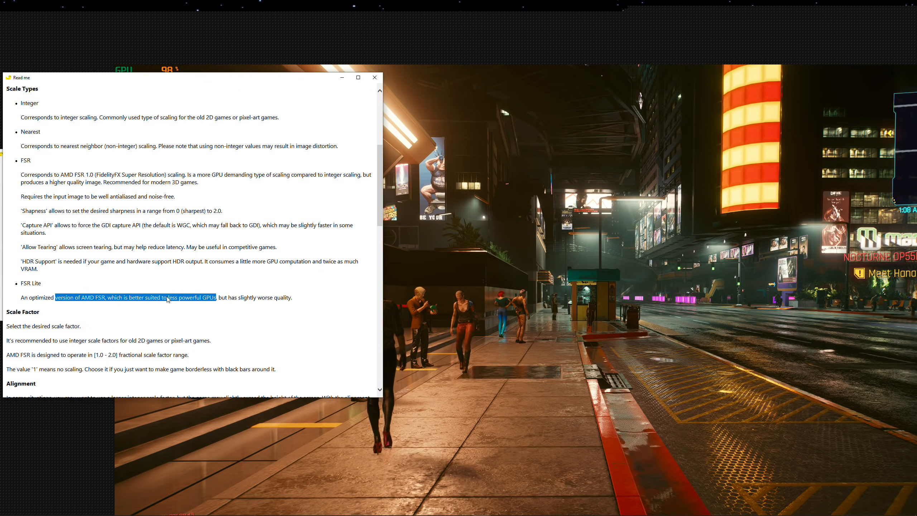
scroll("down", 3)
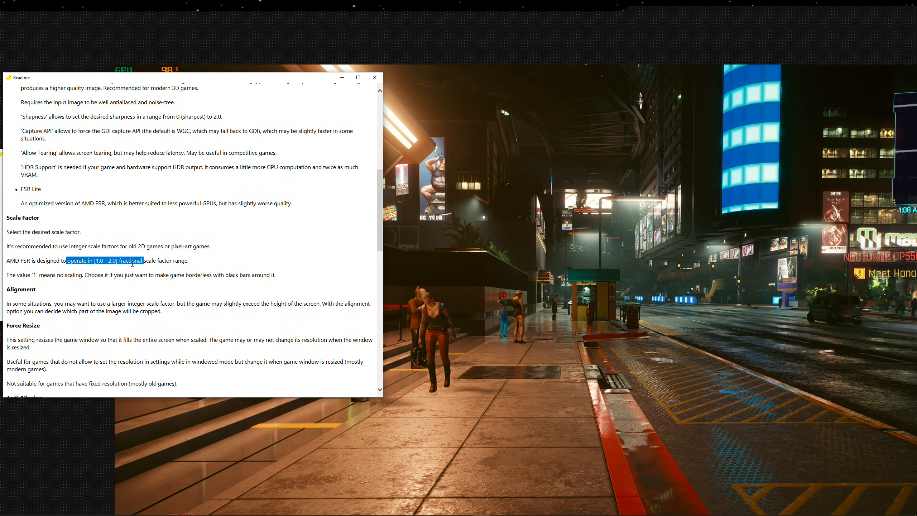
scroll("up", 3)
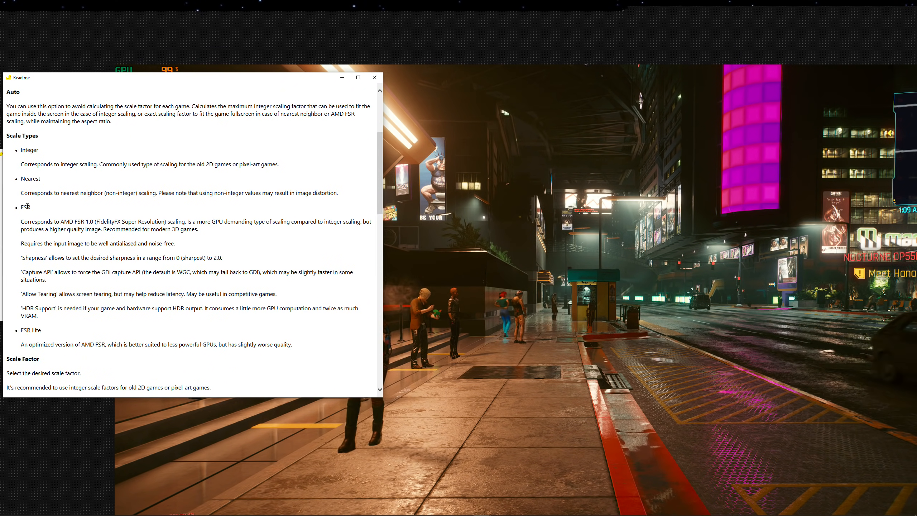
double_click(26, 206)
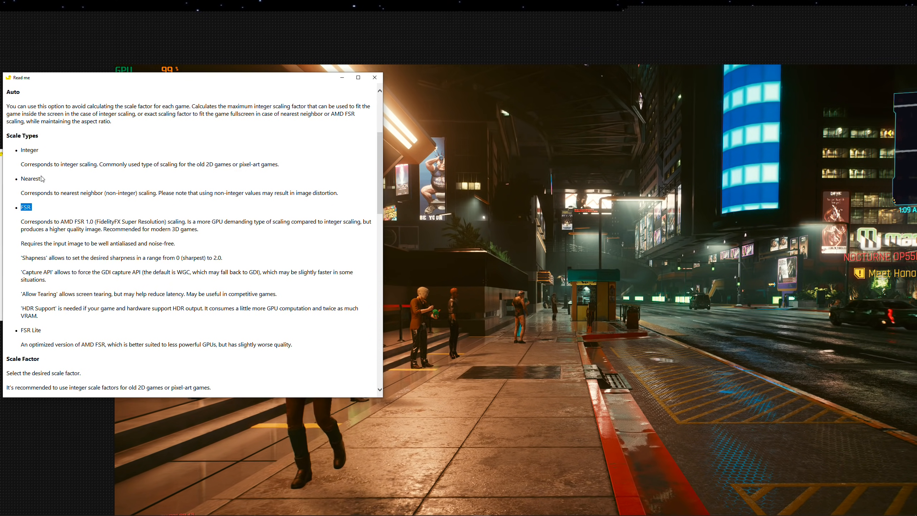
scroll("down", 3)
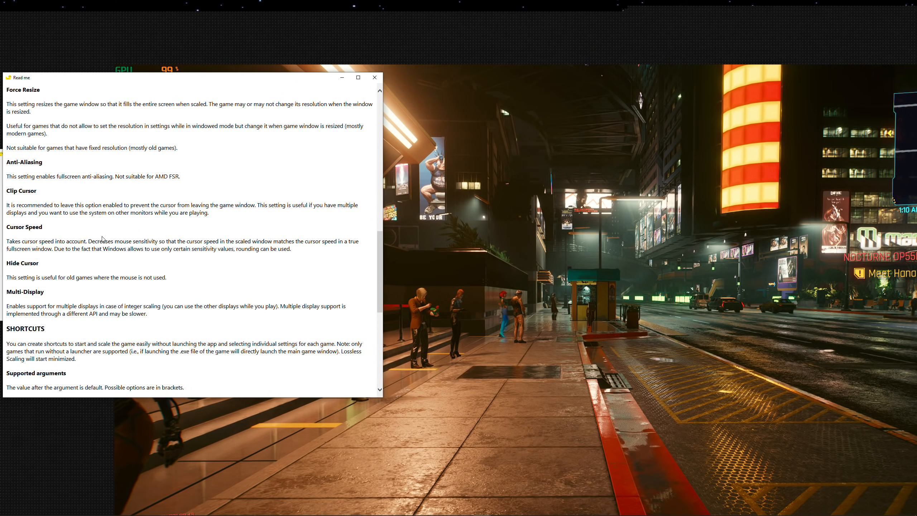
scroll("down", 3)
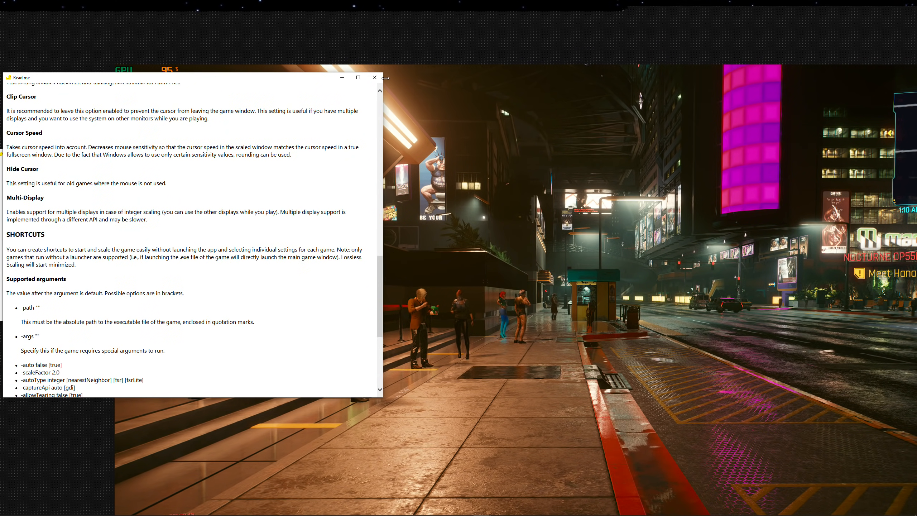
- Focus the Cyberpunk 2077 window and walk forward along the night street
left_click(374, 77)
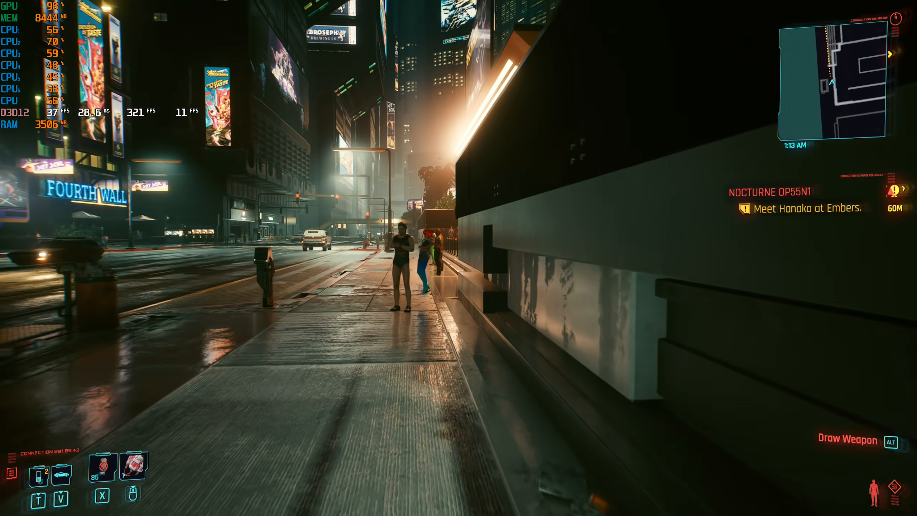
key("w")
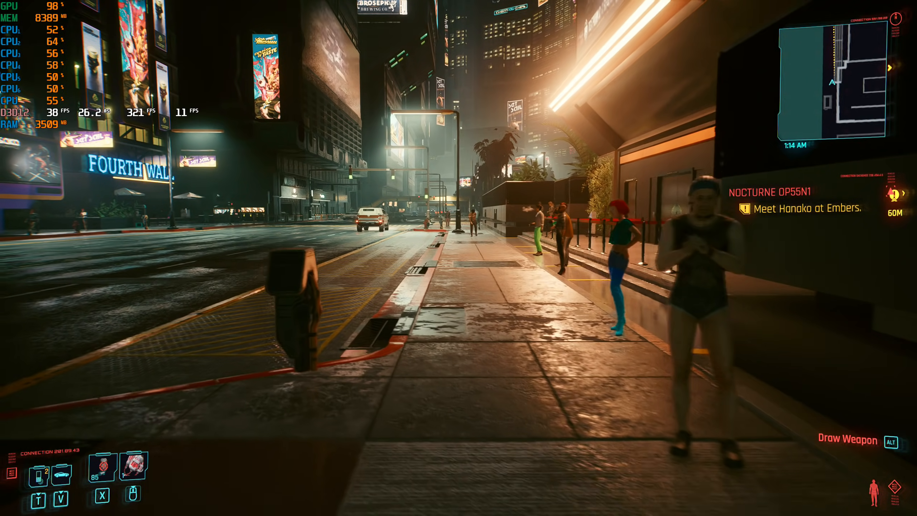